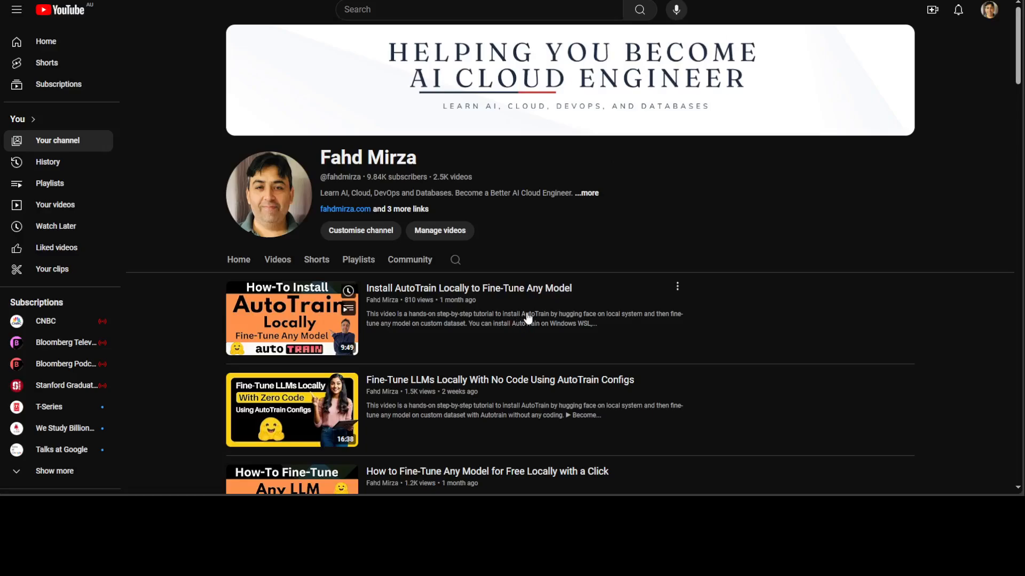
{"action": "mouse_move", "coordinate": [766, 315]}
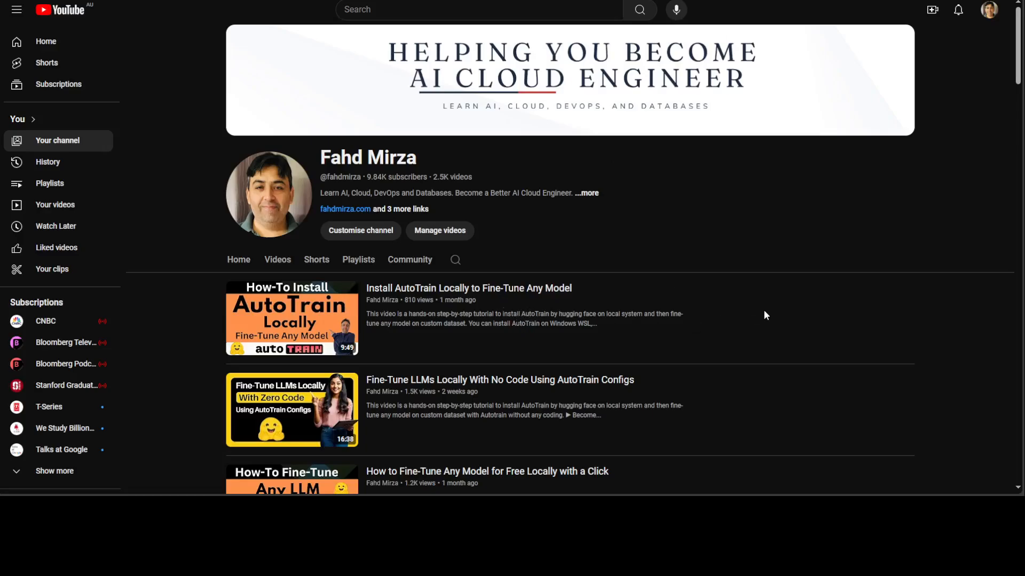
{"action": "mouse_move", "coordinate": [455, 267]}
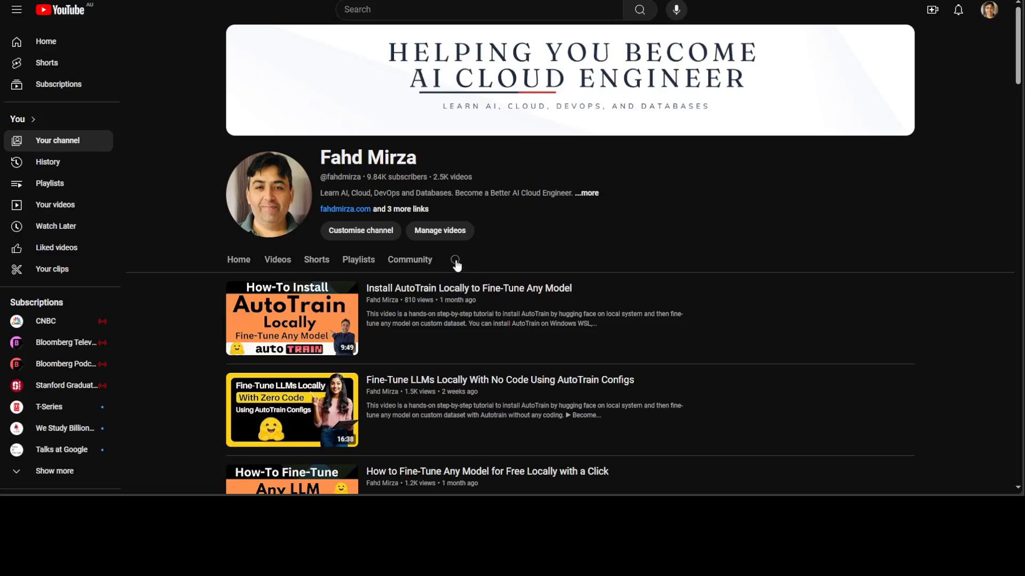
{"action": "mouse_move", "coordinate": [963, 149]}
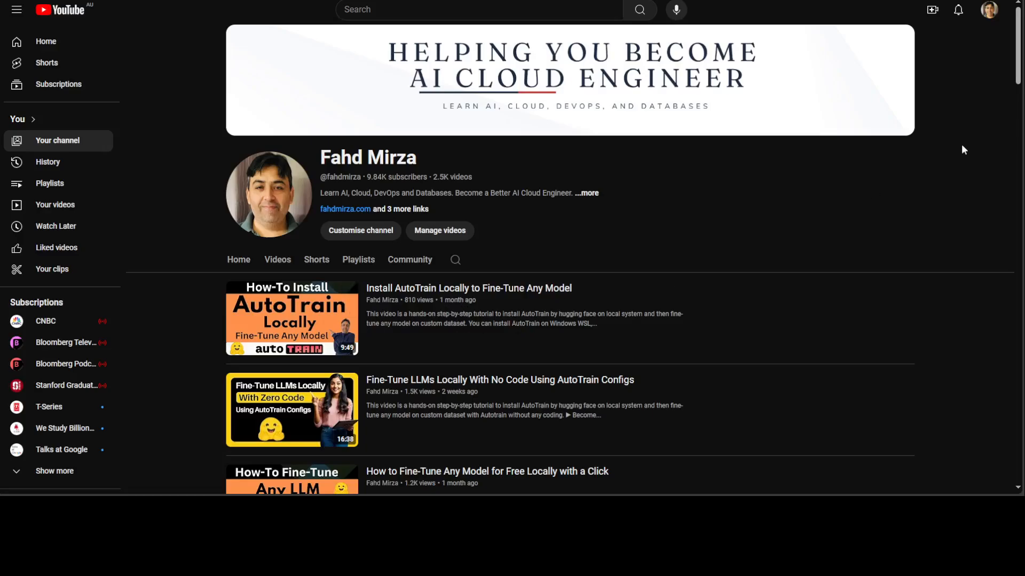
Scroll through the autotrain-advanced README on no-code model training.
{"action": "scroll", "scroll_direction": "down", "scroll_amount": 3}
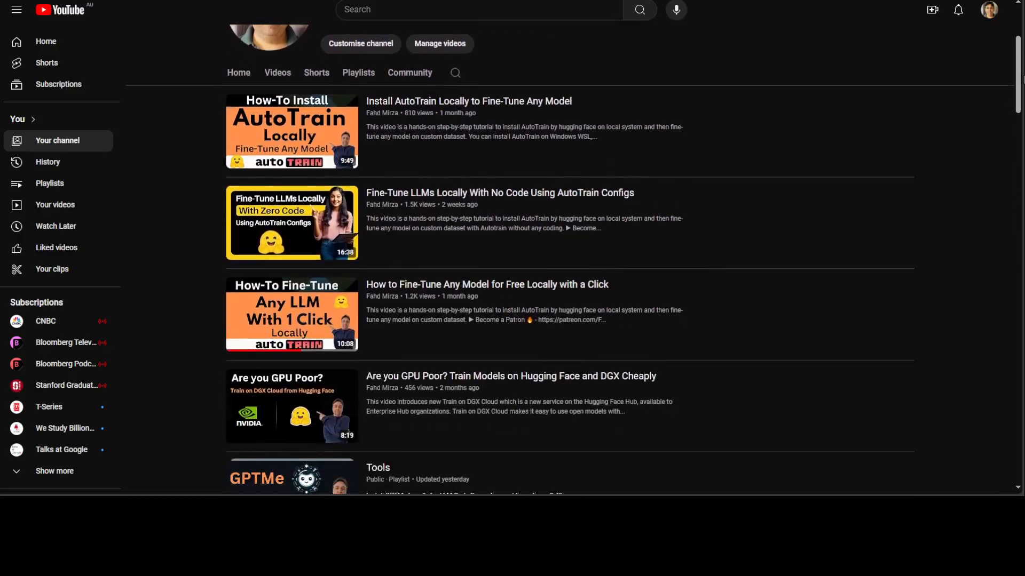
{"action": "scroll", "scroll_direction": "up", "scroll_amount": 3}
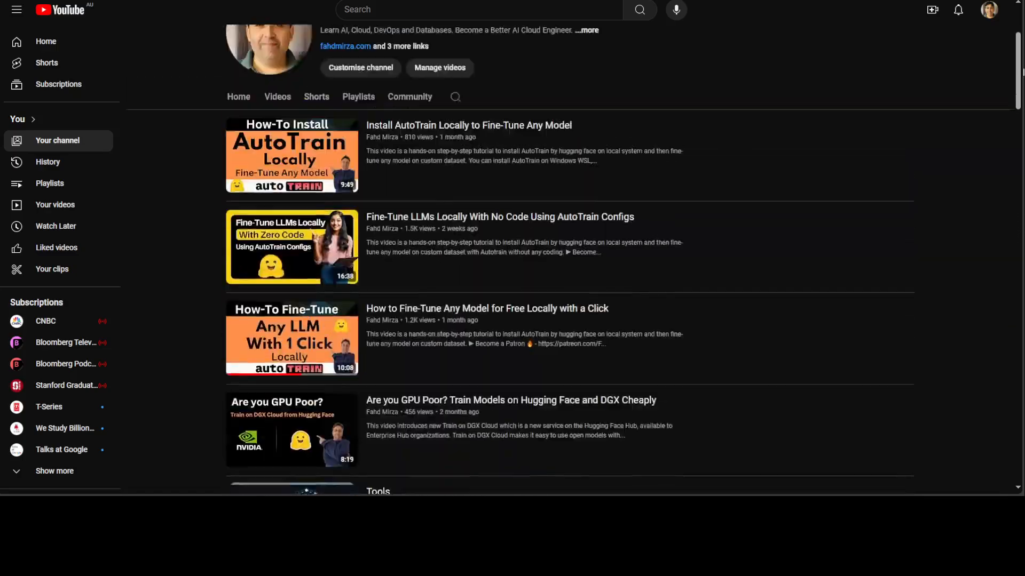
{"action": "scroll", "scroll_direction": "up", "scroll_amount": 3}
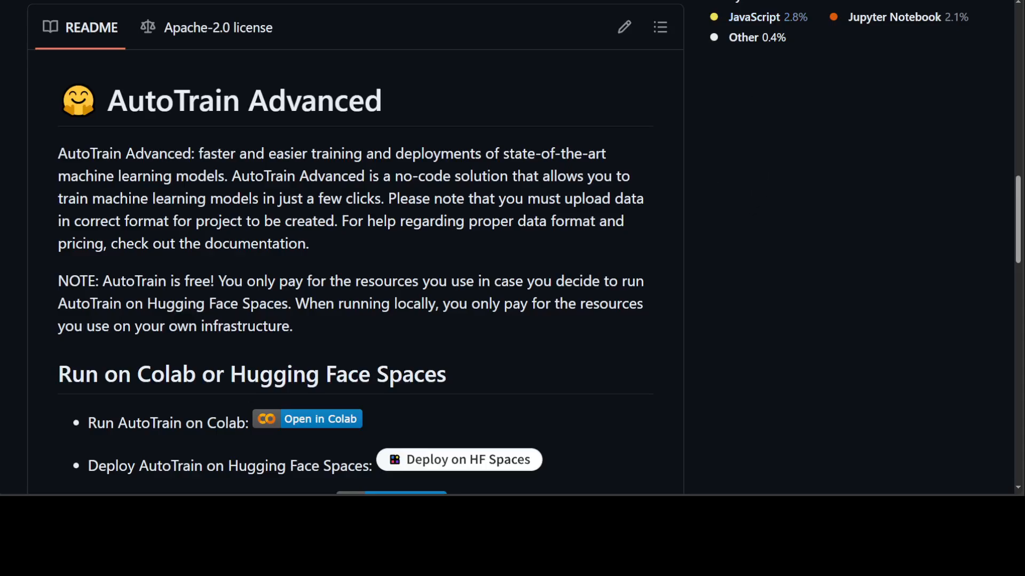
{"action": "mouse_move", "coordinate": [844, 187]}
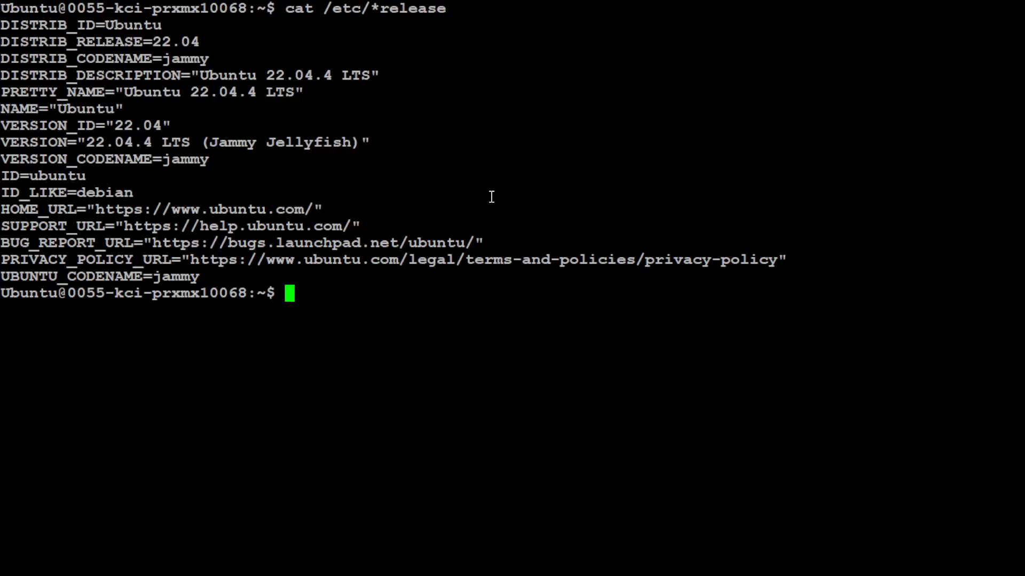
Clear the screen before running nvidia-smi to check the RTX A6000 GPU.
{"action": "type", "text": "clear"}
{"action": "type", "text": "nvidia-smi"}
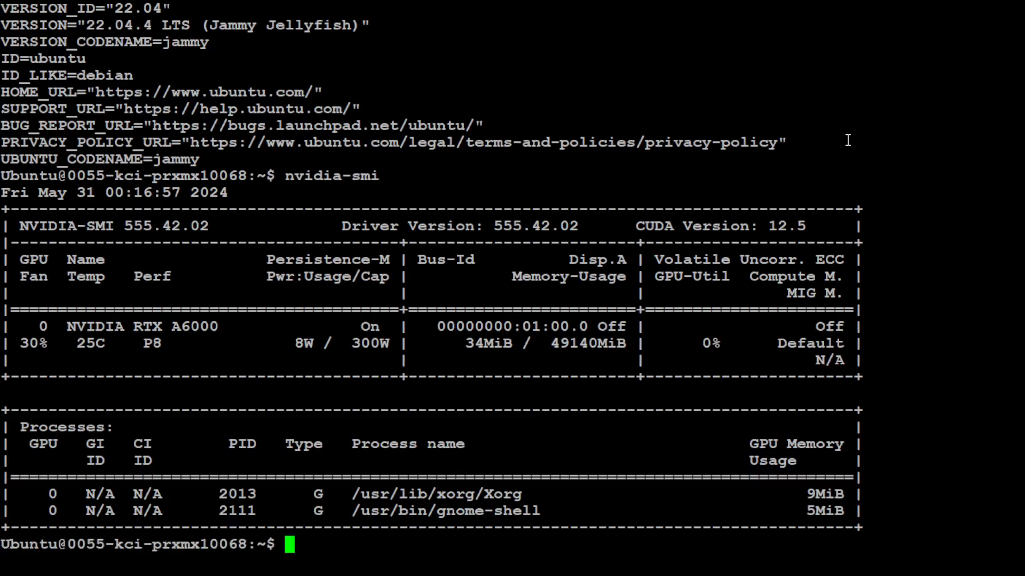
{"action": "mouse_move", "coordinate": [779, 194]}
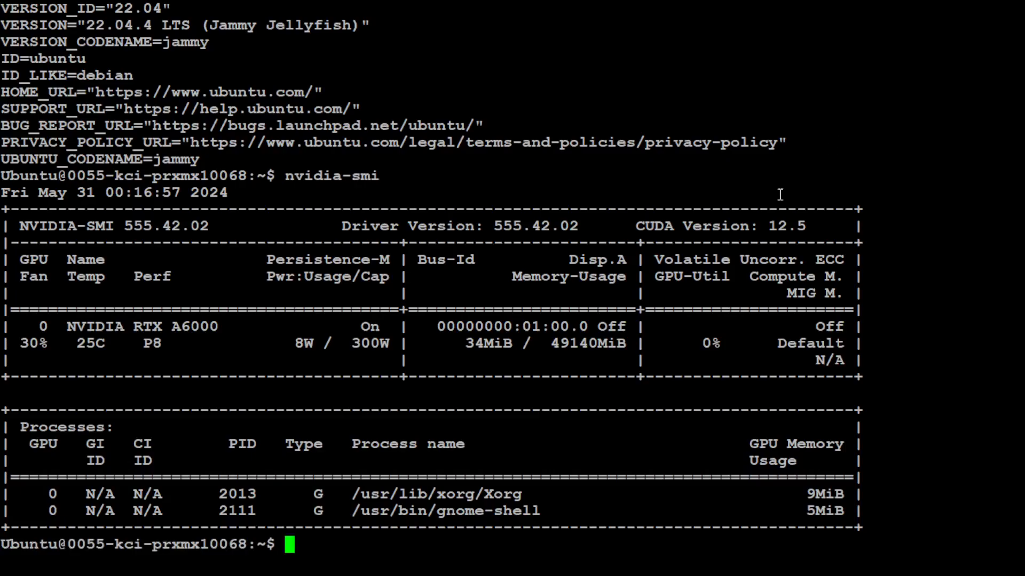
{"action": "mouse_move", "coordinate": [523, 357]}
{"action": "type", "text": "conda"}
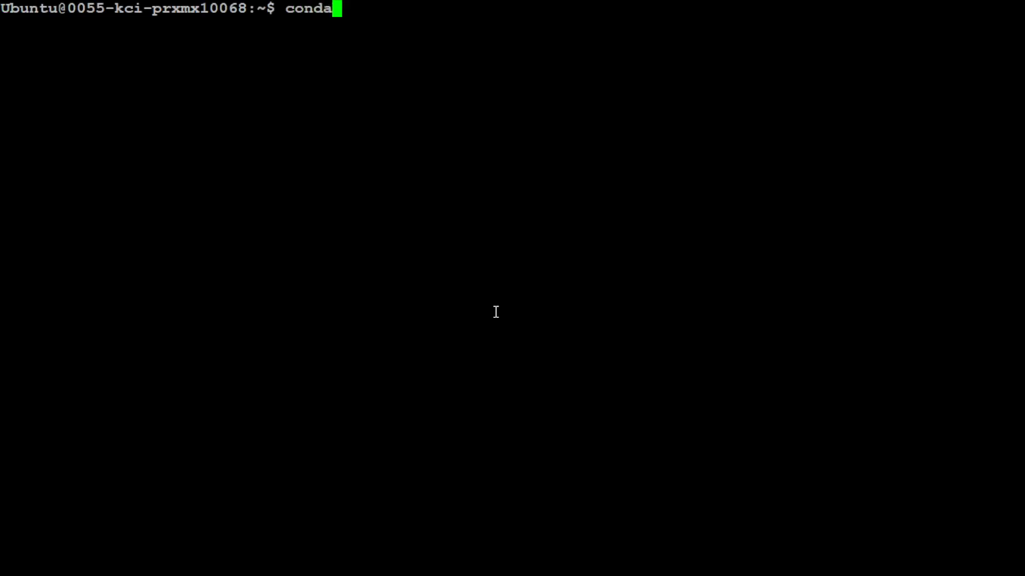
Show conda info, then create the sentencetransformer environment with Python 3.11, confirming with y.
{"action": "key", "text": "Return"}
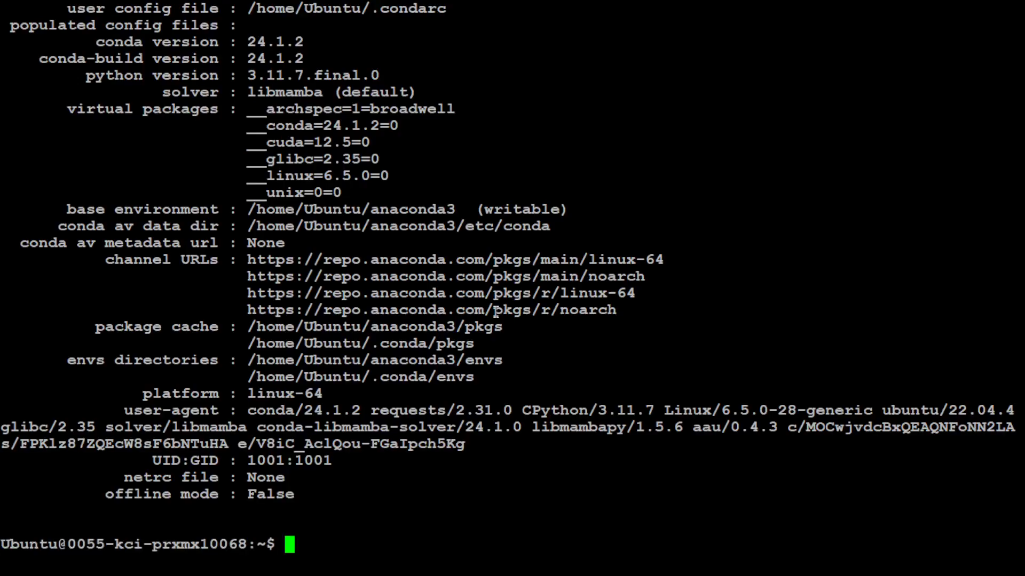
{"action": "type", "text": "clear"}
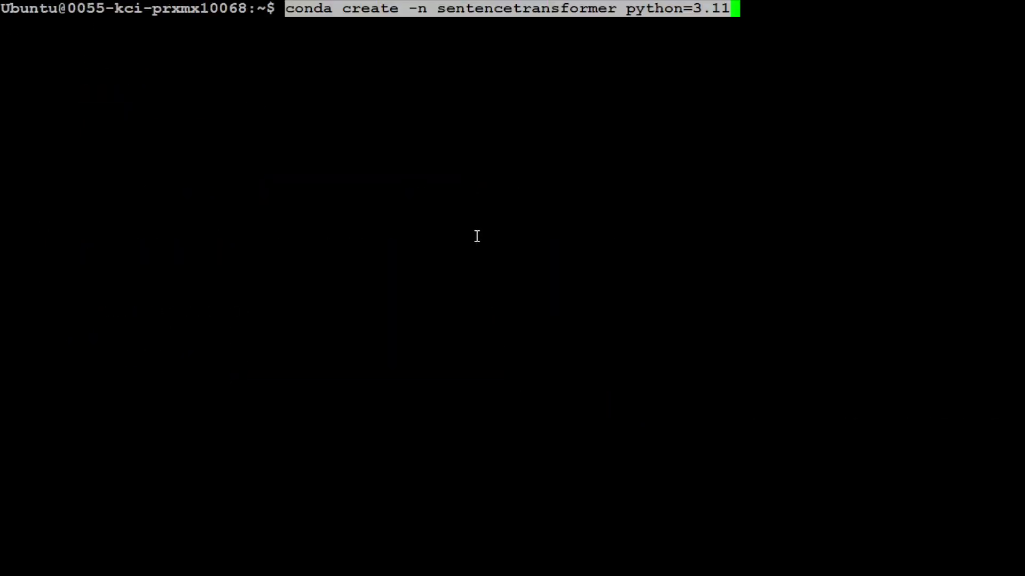
{"action": "key", "text": "Return"}
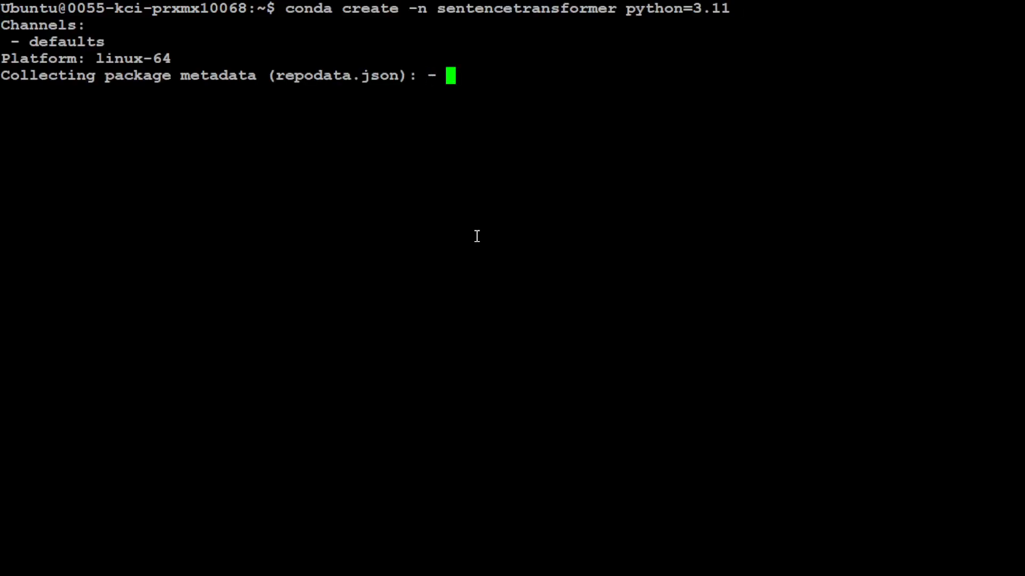
{"action": "type", "text": "y]/n)? y"}
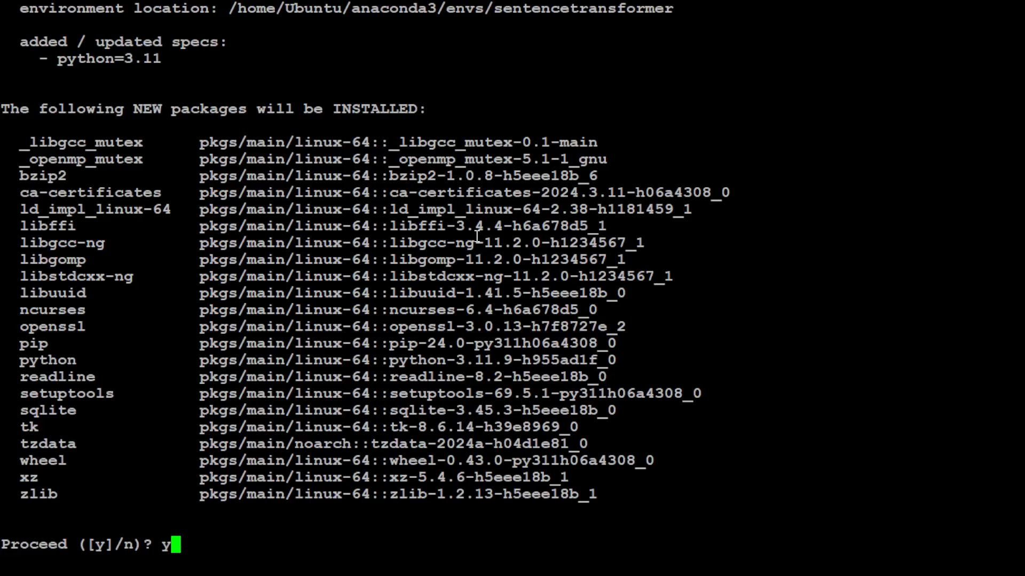
{"action": "key", "text": "Return"}
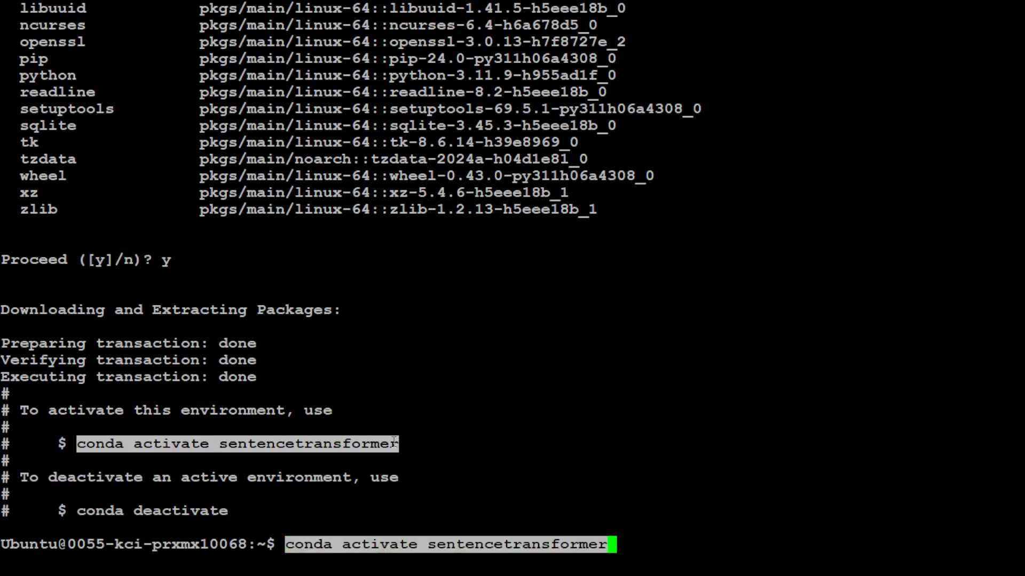
Activate the sentencetransformer environment and clear the screen.
{"action": "key", "text": "Return"}
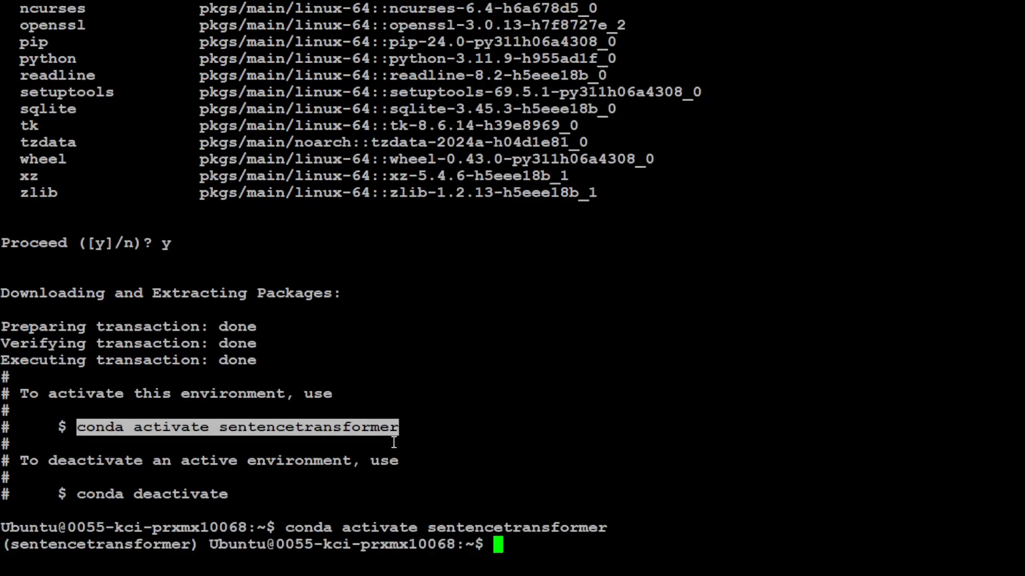
{"action": "type", "text": "clear"}
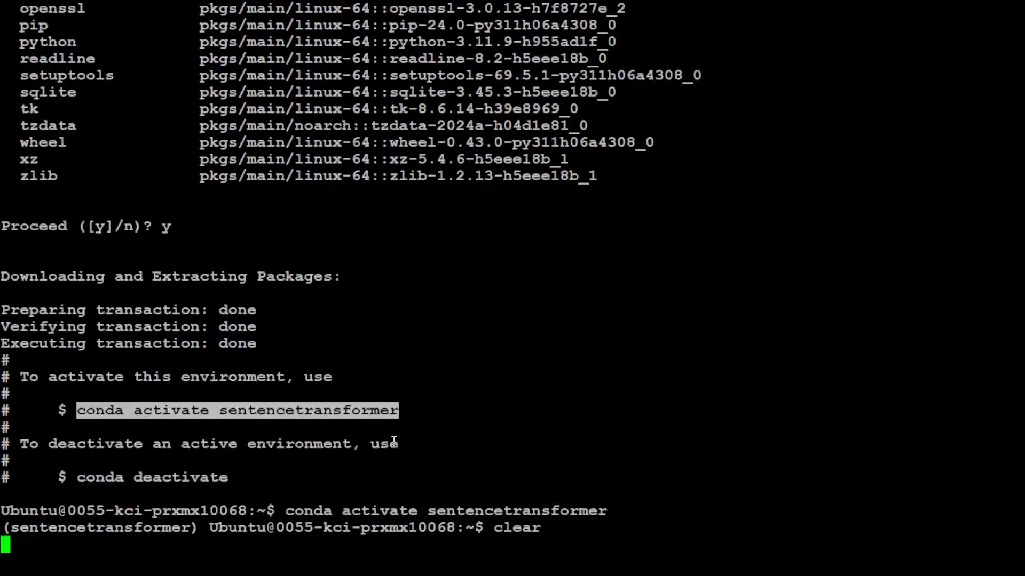
{"action": "key", "text": "Return"}
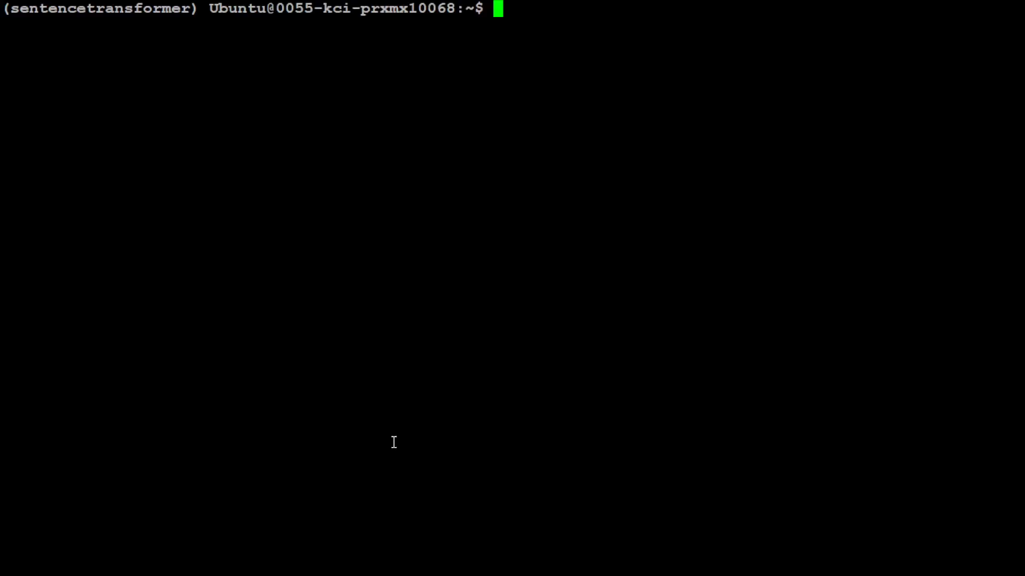
{"action": "mouse_move", "coordinate": [392, 442]}
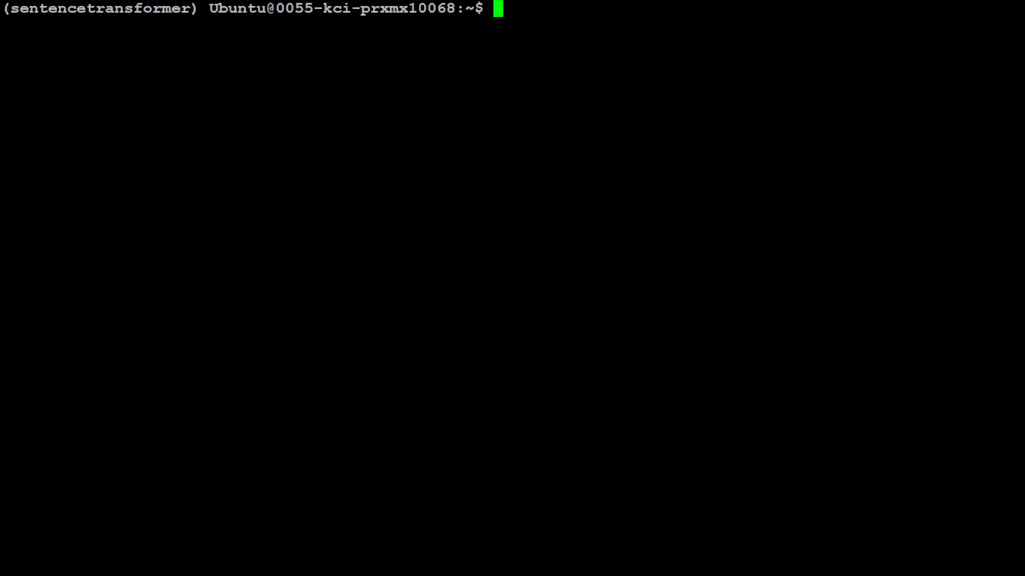
Run pip install autotrain-advanced, then clear the installation output.
{"action": "type", "text": "pip install autotrain-advanced"}
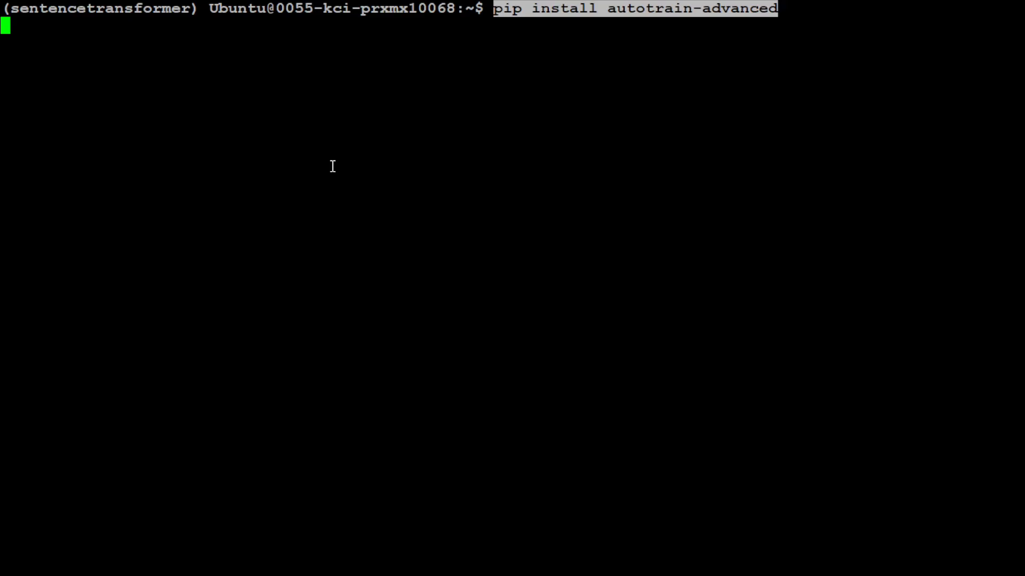
{"action": "key", "text": "Return"}
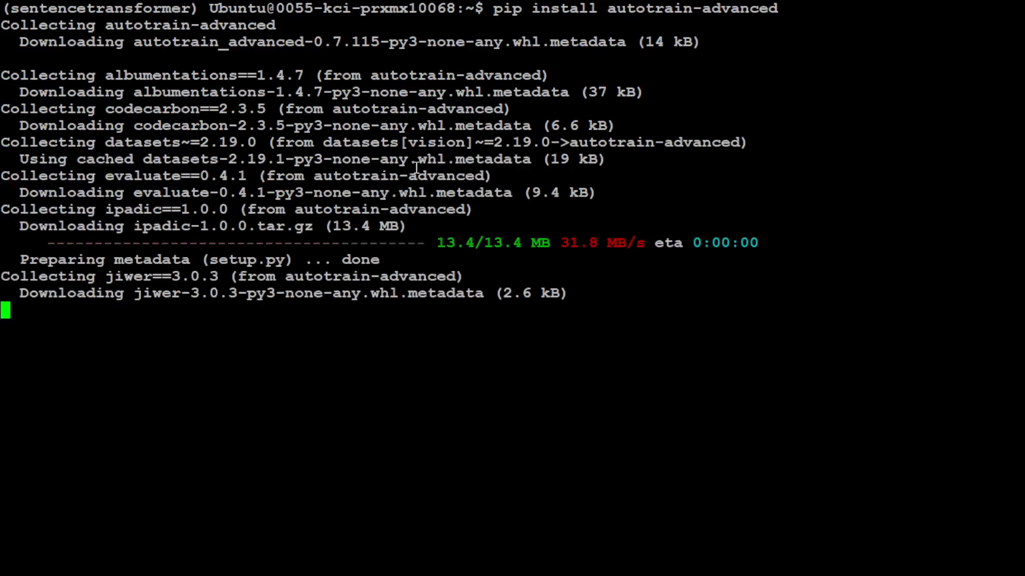
{"action": "scroll", "scroll_direction": "down", "scroll_amount": 3}
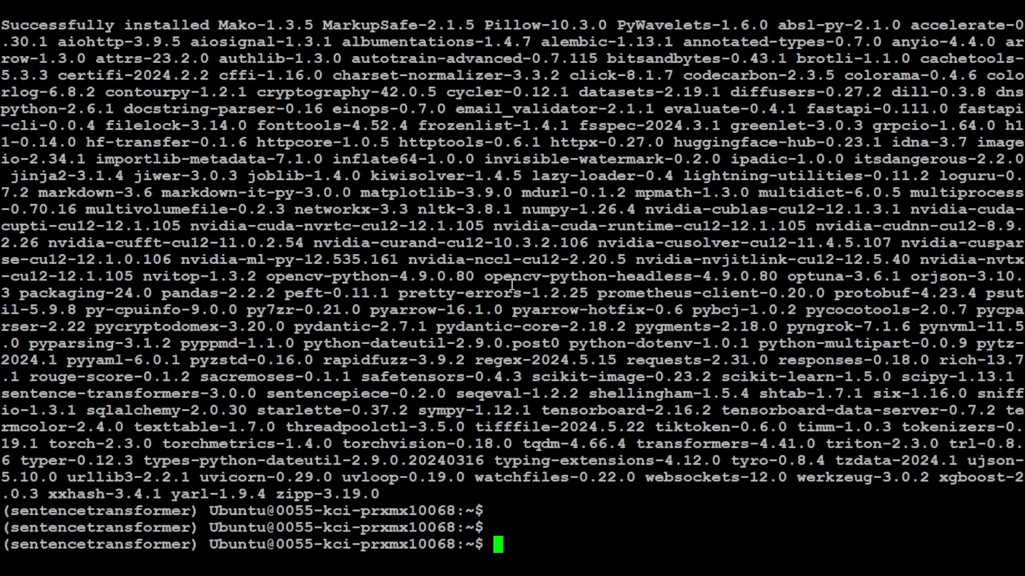
{"action": "type", "text": "clear"}
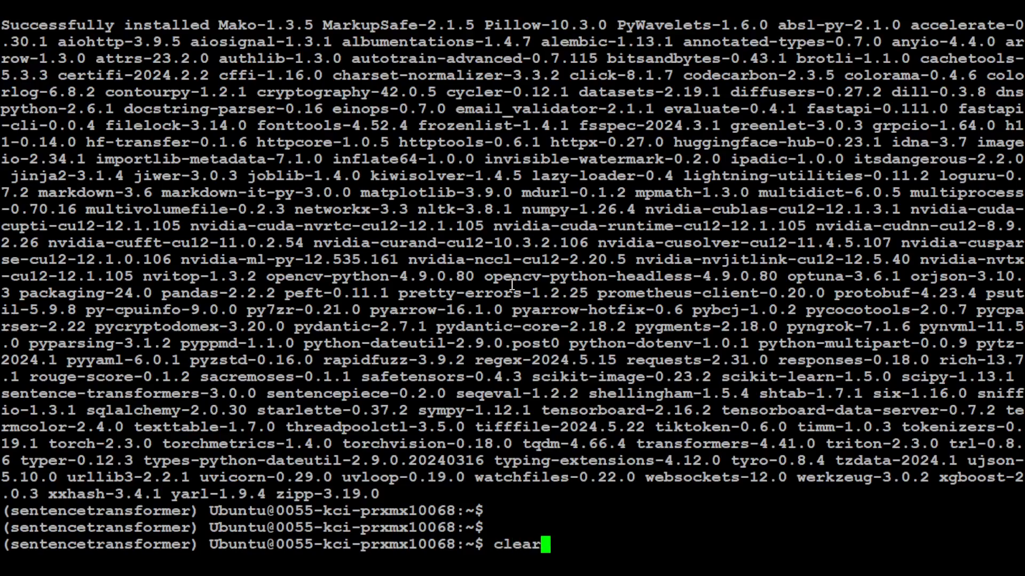
{"action": "key", "text": "Return"}
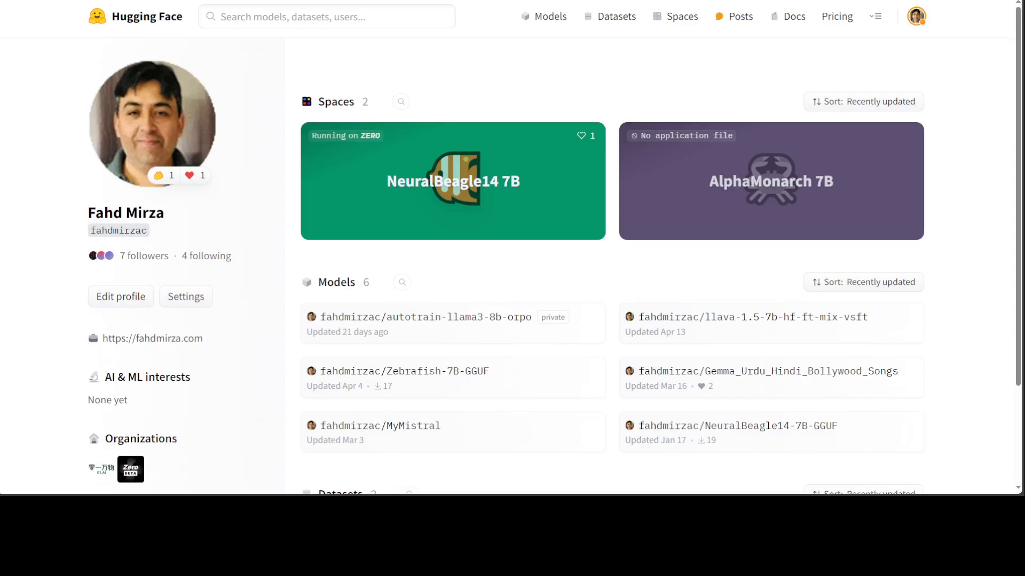
{"action": "mouse_move", "coordinate": [916, 25]}
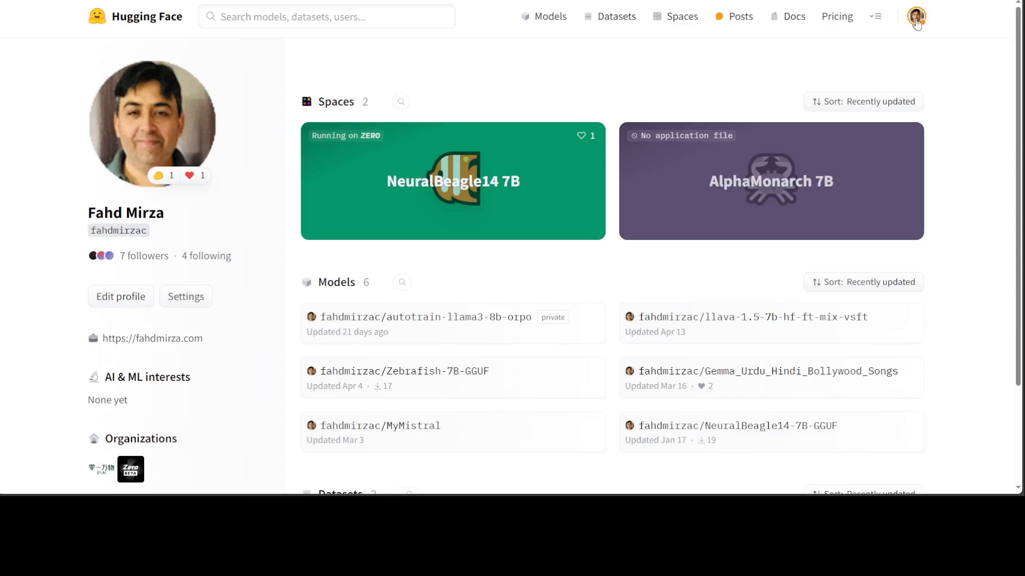
Navigate from the account menu to Settings > Access Tokens.
{"action": "left_click", "coordinate": [916, 16]}
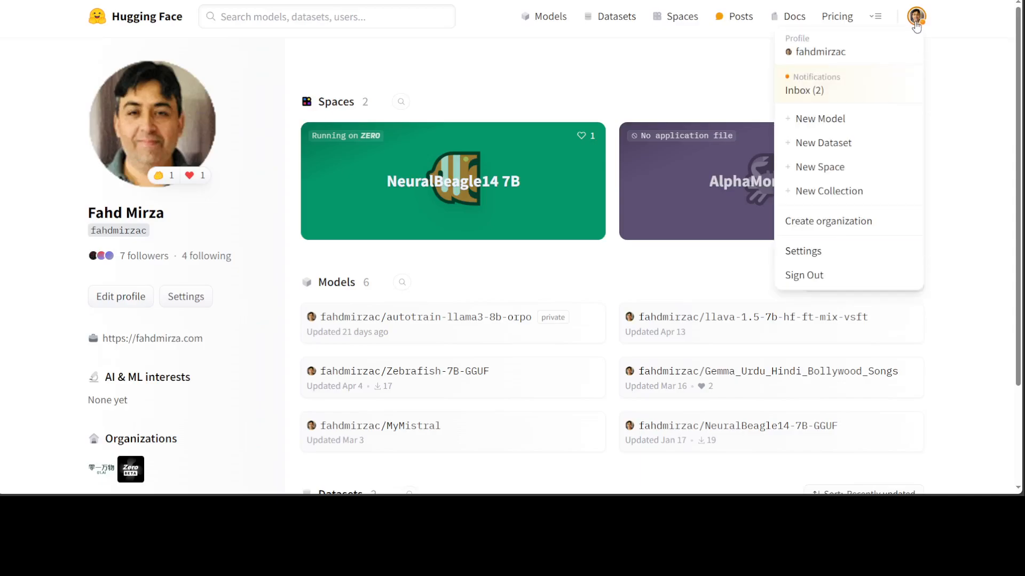
{"action": "left_click", "coordinate": [802, 251]}
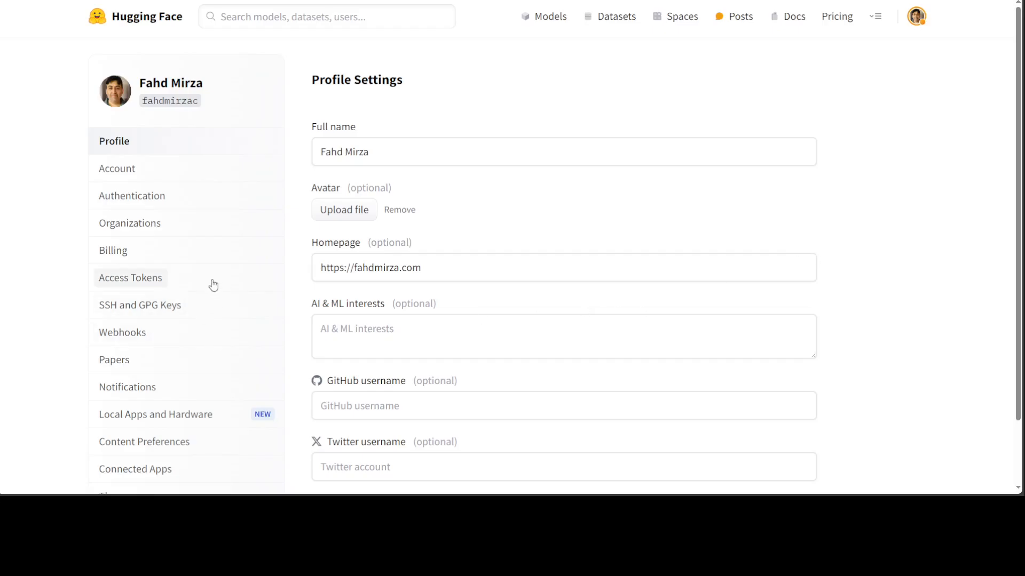
{"action": "left_click", "coordinate": [130, 277]}
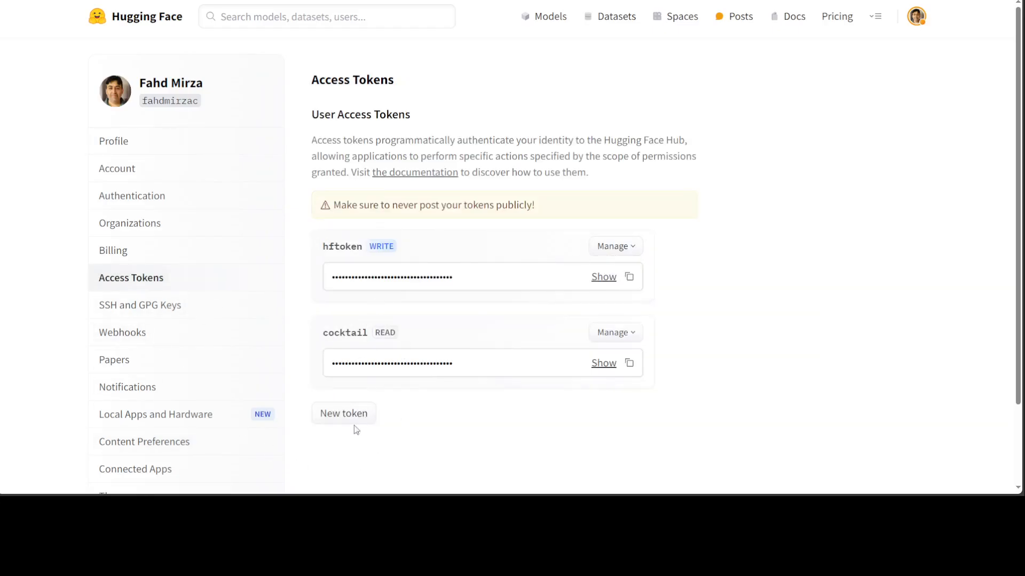
Bring up the New token creation dialog, then dismiss it without creating one.
{"action": "left_click", "coordinate": [343, 413]}
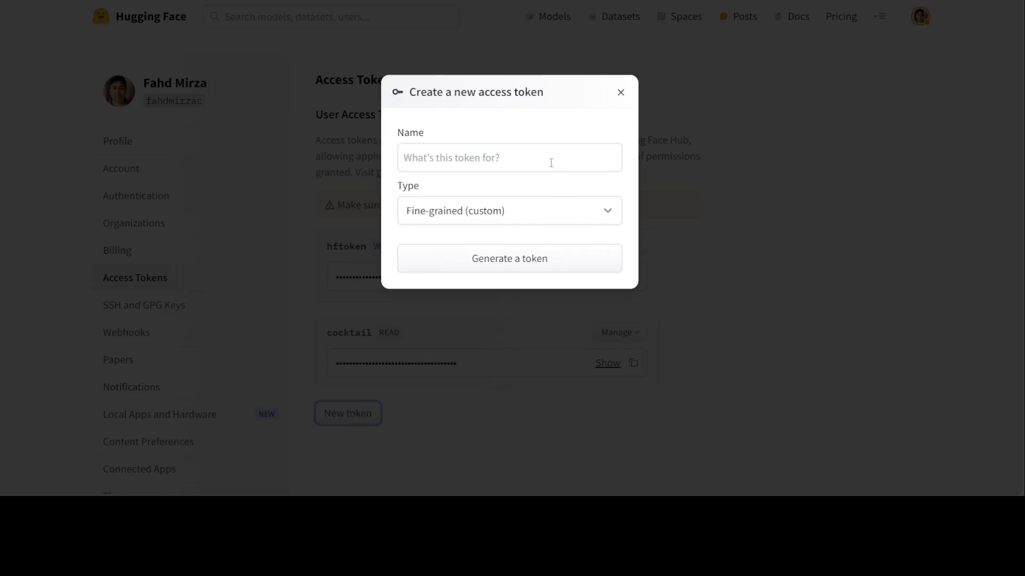
{"action": "left_click", "coordinate": [508, 210]}
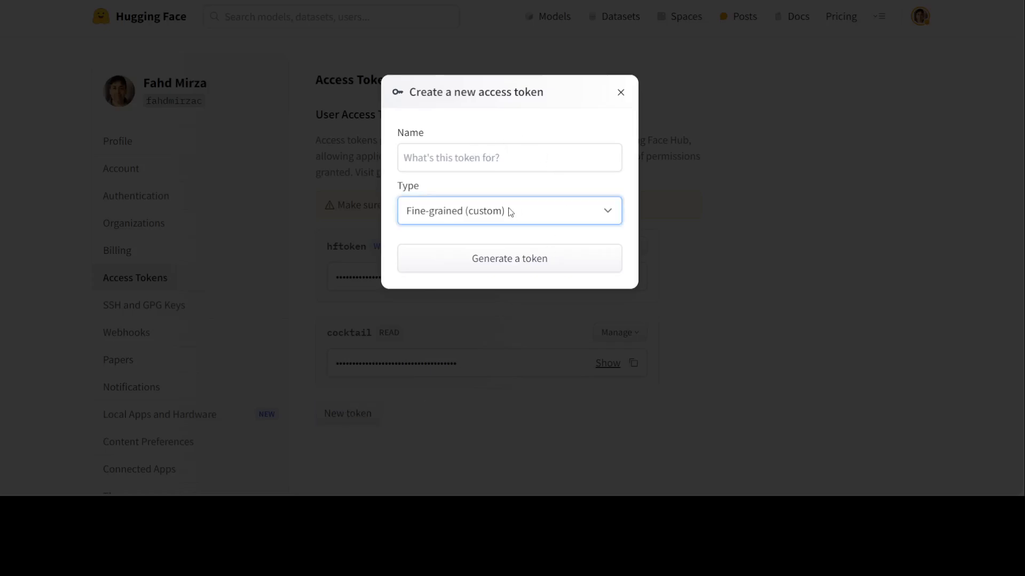
{"action": "mouse_move", "coordinate": [535, 161]}
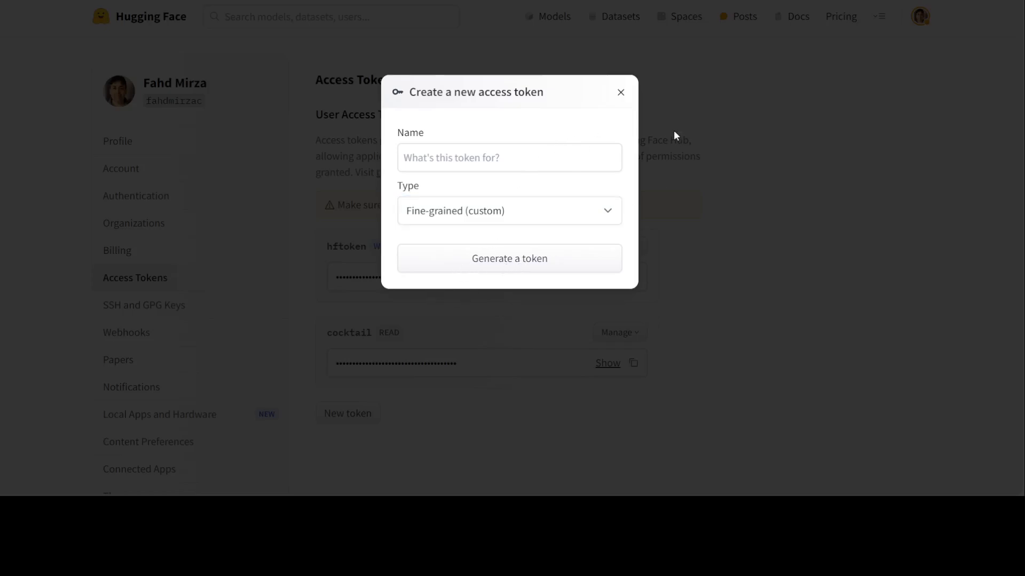
{"action": "left_click", "coordinate": [620, 92]}
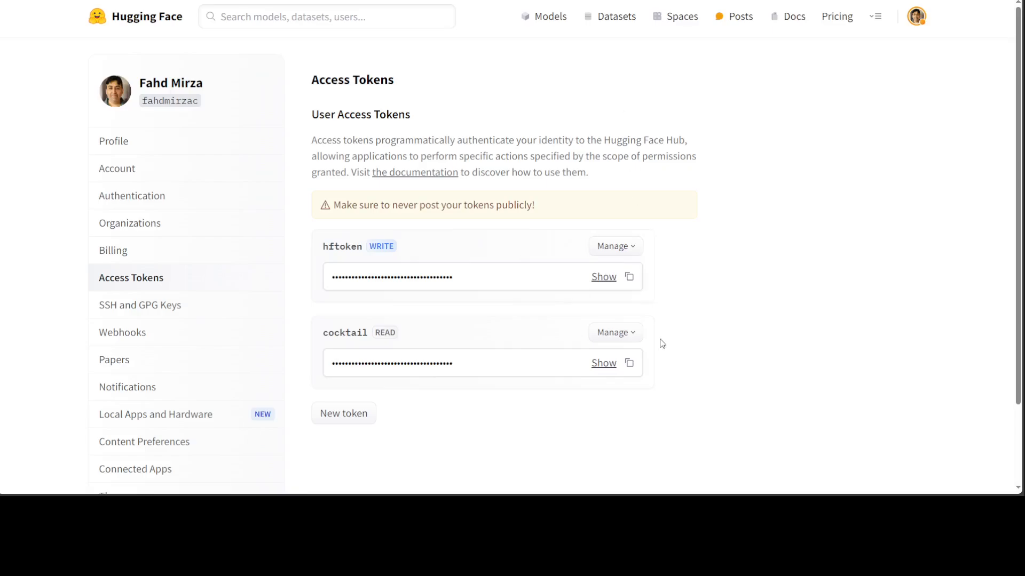
{"action": "mouse_move", "coordinate": [112, 124]}
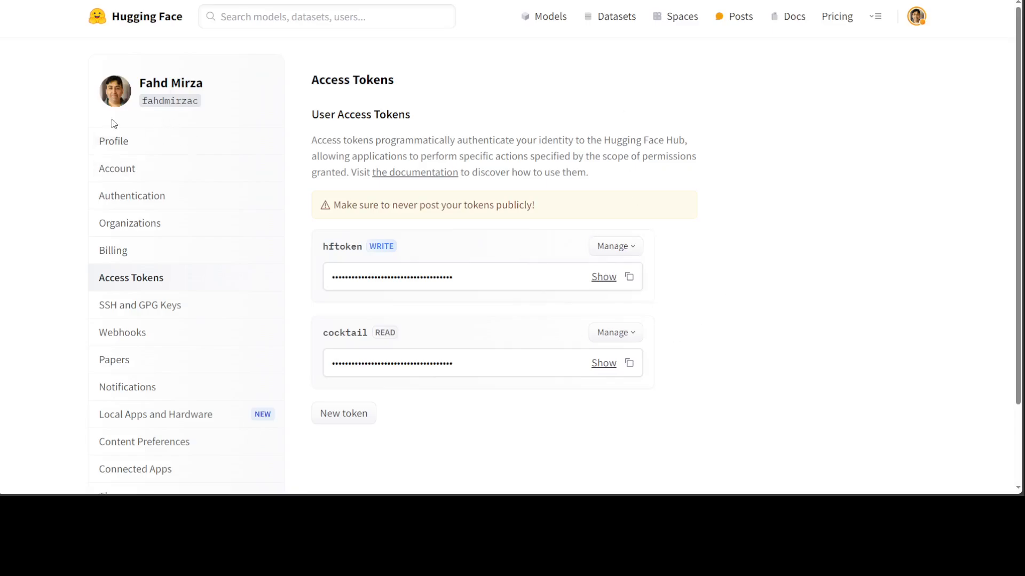
{"action": "mouse_move", "coordinate": [183, 143]}
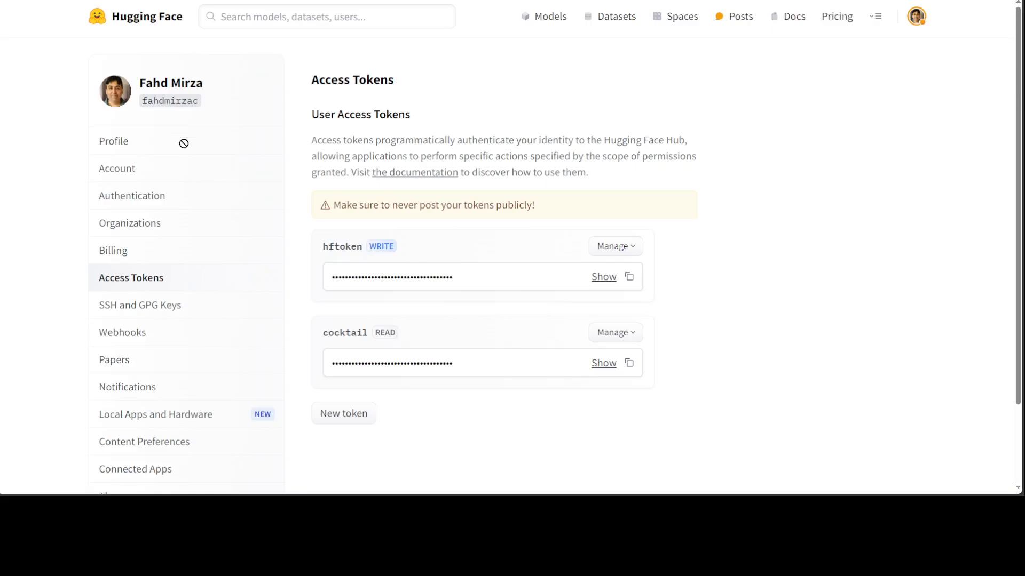
{"action": "mouse_move", "coordinate": [189, 111]}
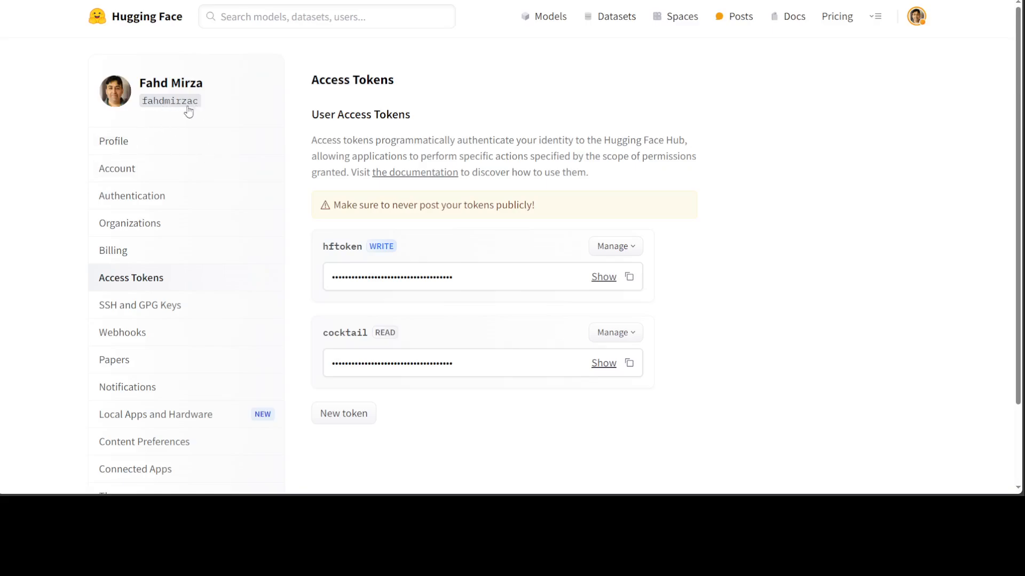
{"action": "mouse_move", "coordinate": [520, 495]}
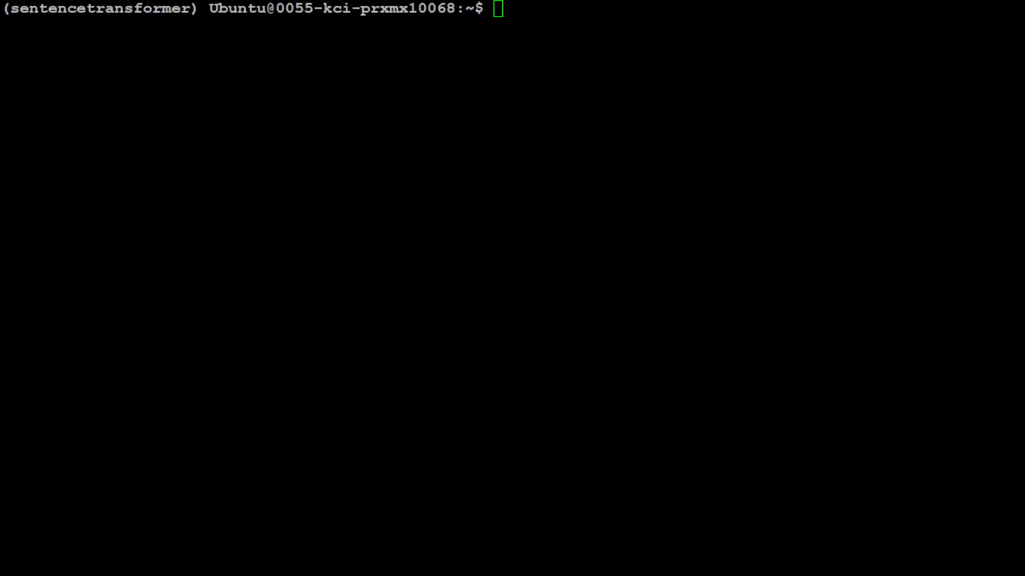
Export the HF_USERNAME and HF_TOKEN environment variables.
{"action": "type", "text": "export HF_USERNAME="}
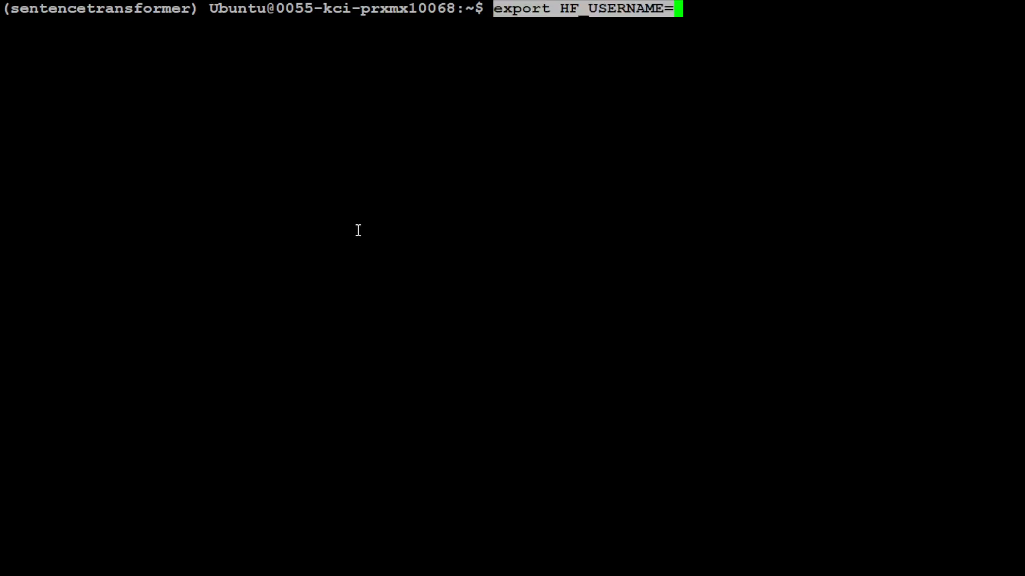
{"action": "mouse_move", "coordinate": [609, 20]}
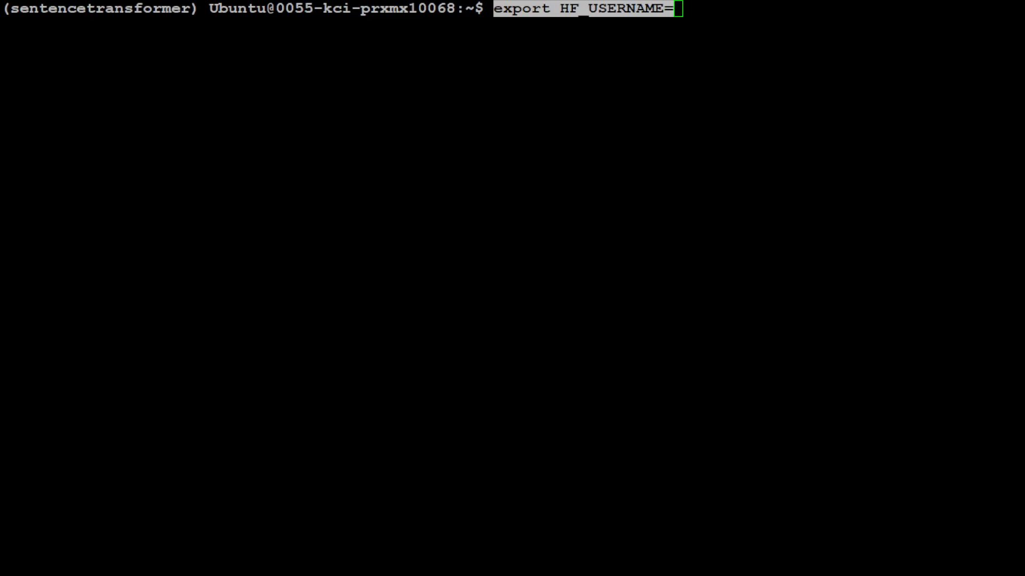
{"action": "mouse_move", "coordinate": [648, 142]}
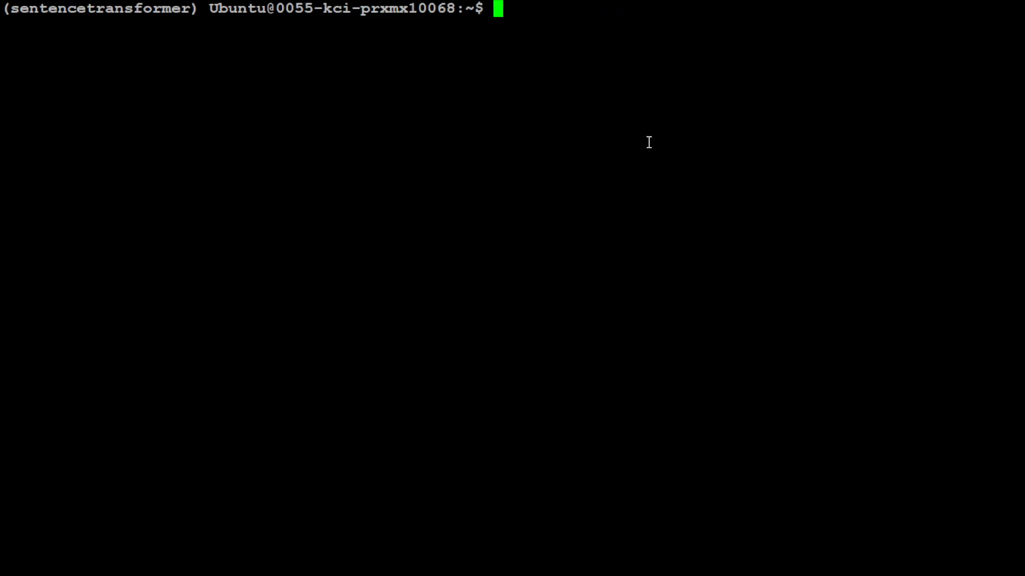
{"action": "type", "text": "export HF_TOKEN="}
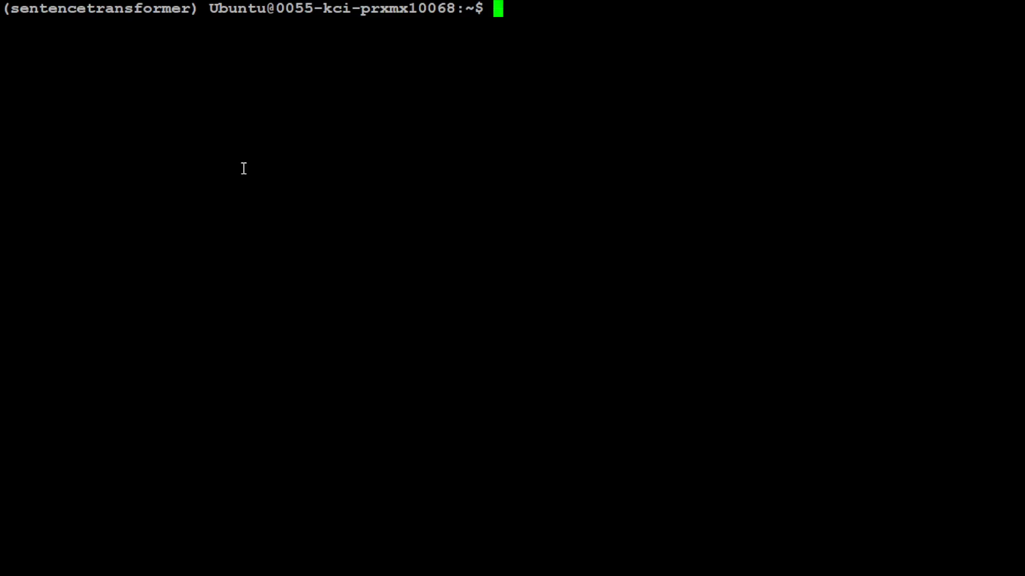
{"action": "mouse_move", "coordinate": [286, 164]}
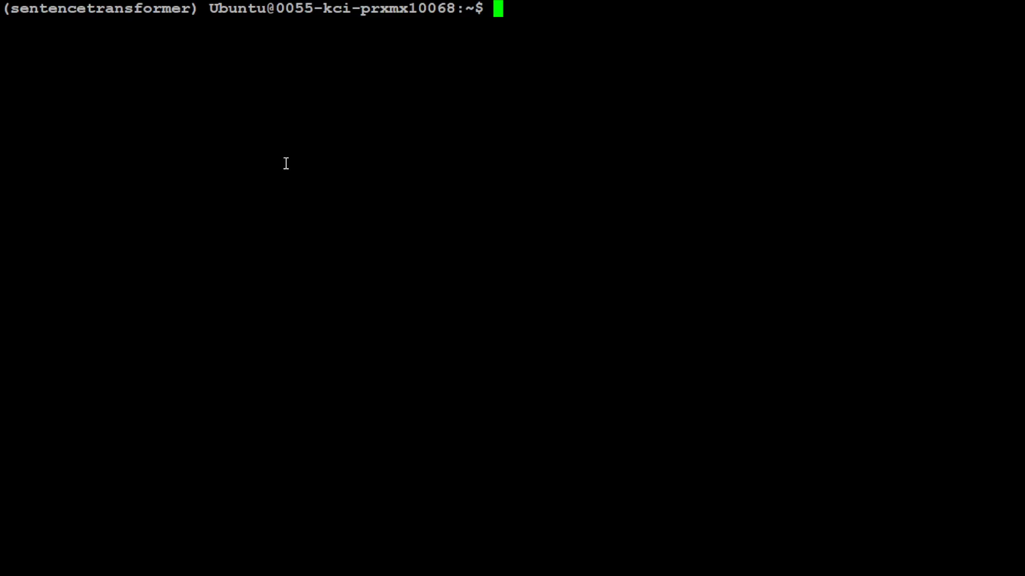
Print config.yml with more to show the mpnet-base triplet task and all-nli settings.
{"action": "type", "text": "more config"}
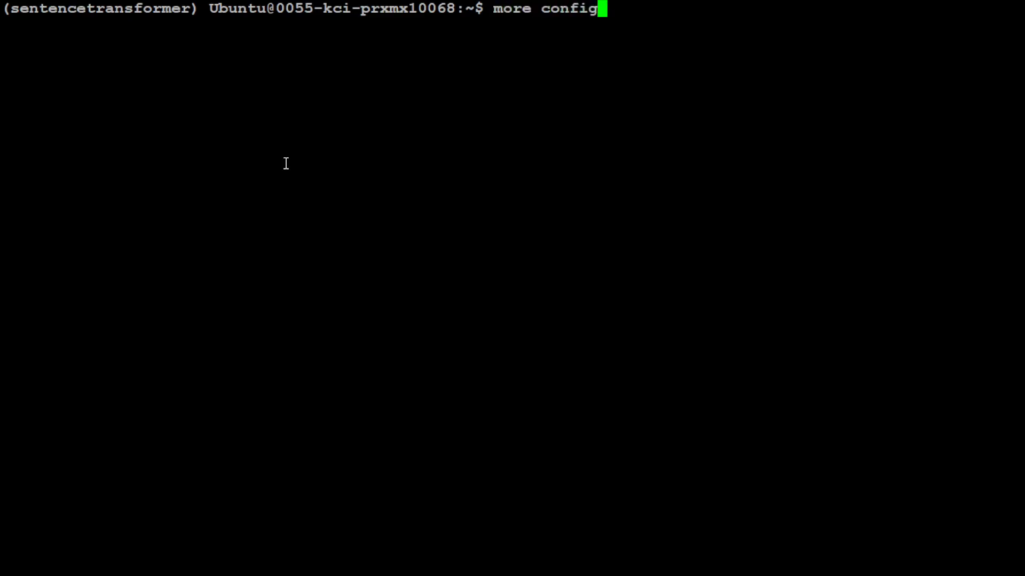
{"action": "type", "text": ".yml"}
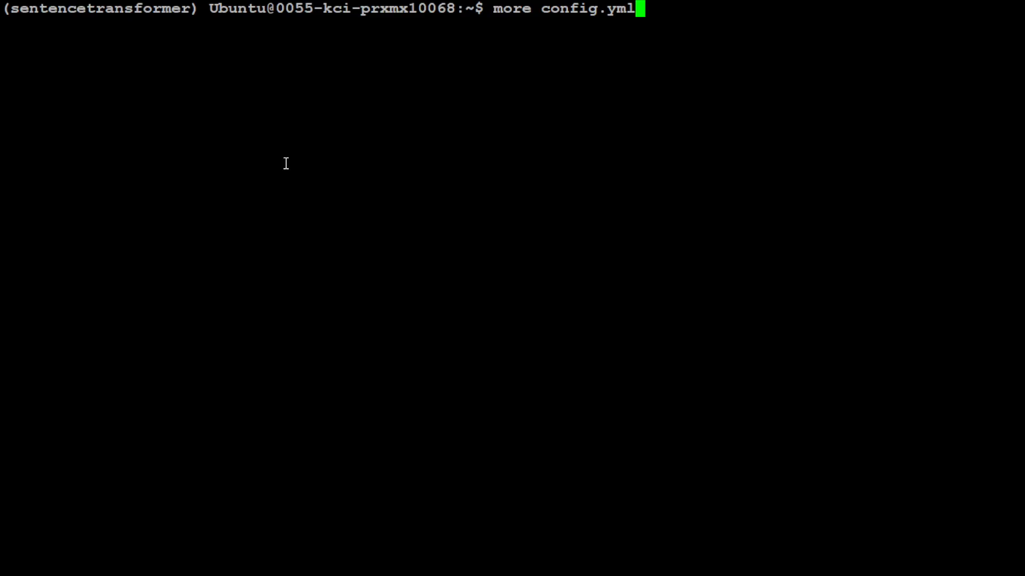
{"action": "key", "text": "Return"}
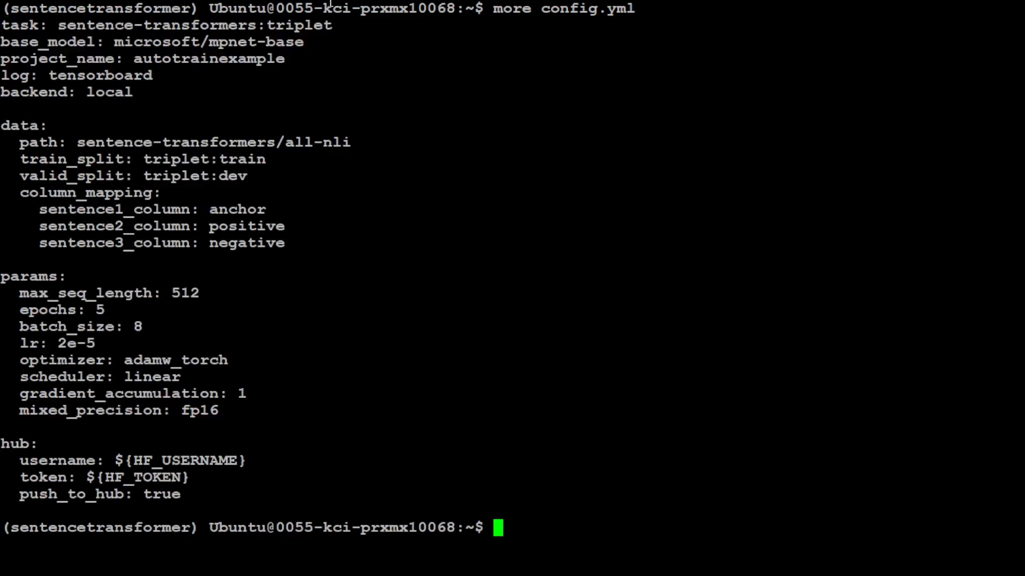
{"action": "mouse_move", "coordinate": [234, 77]}
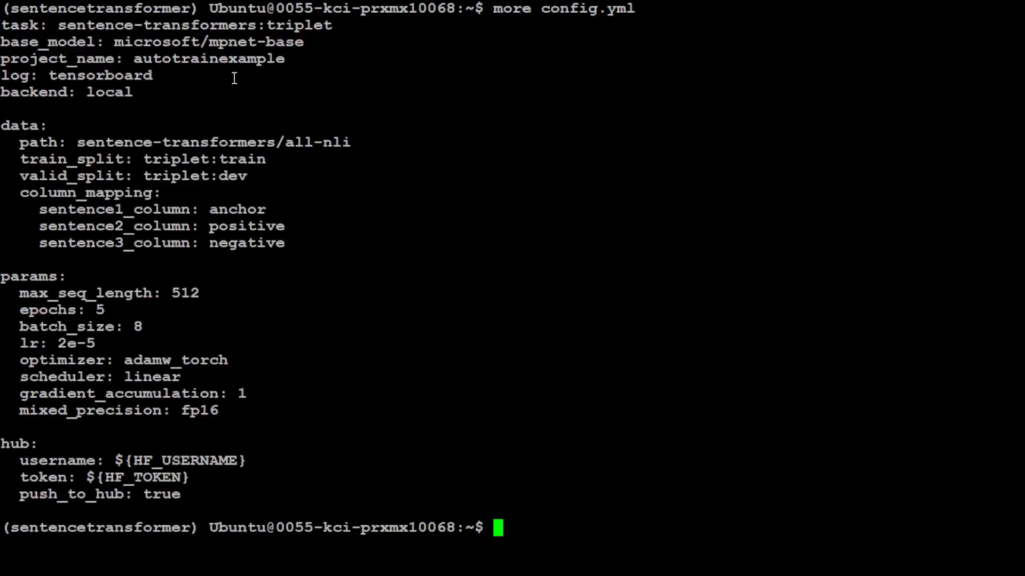
{"action": "double_click", "coordinate": [19, 24]}
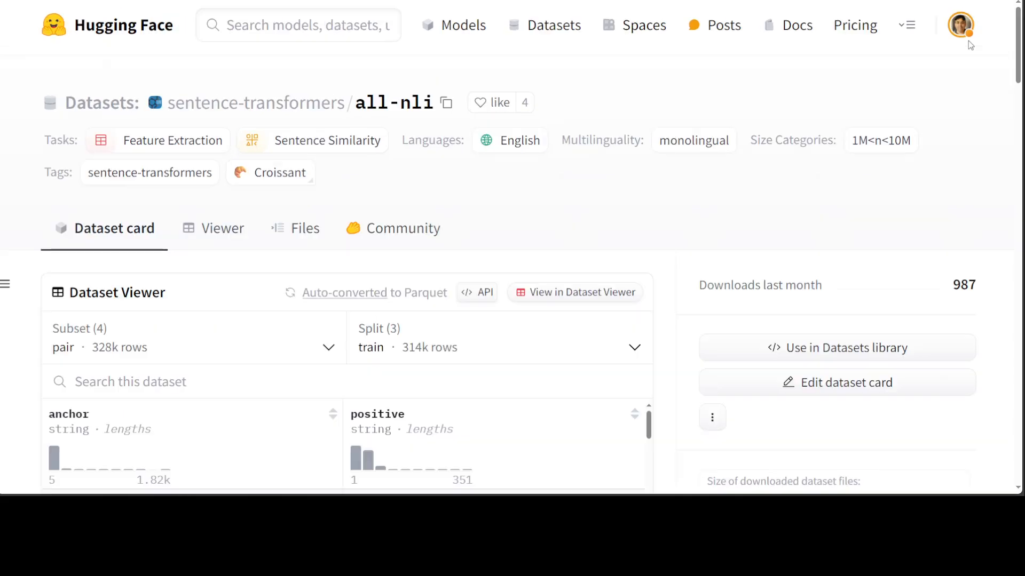
Scroll the all-nli Dataset Viewer through anchor and positive sentence rows.
{"action": "scroll", "scroll_direction": "down", "scroll_amount": 3}
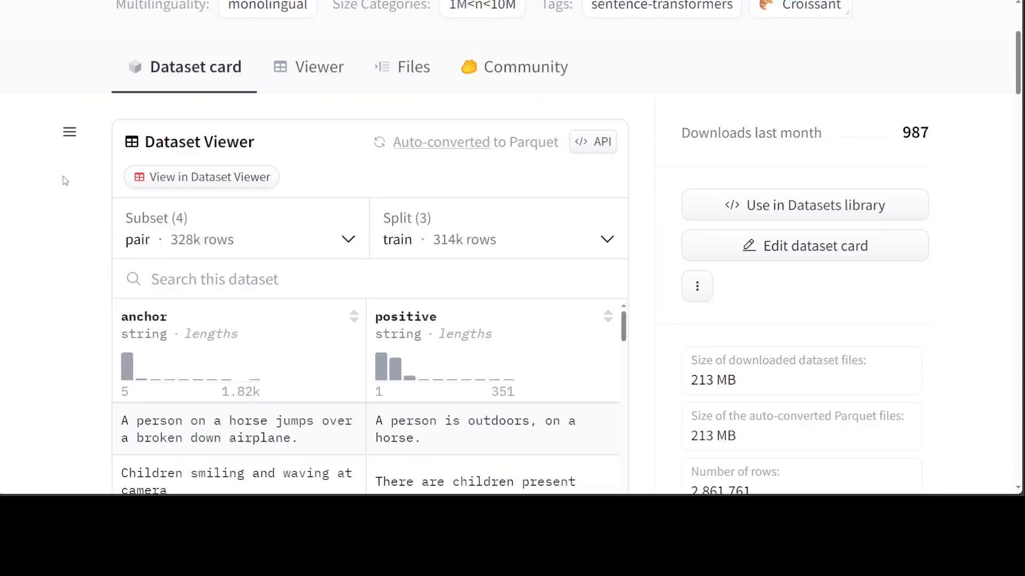
{"action": "scroll", "scroll_direction": "down", "scroll_amount": 3}
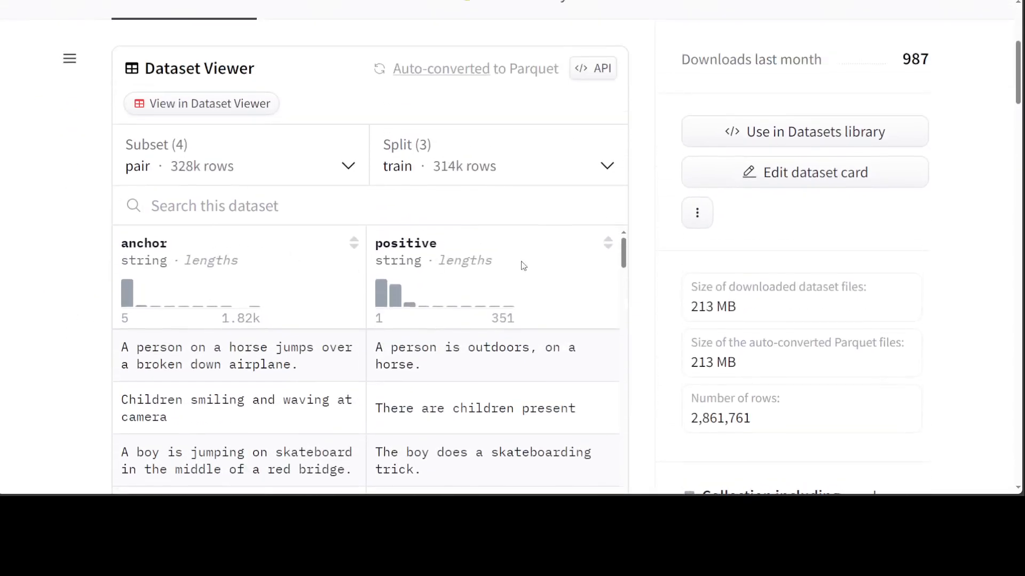
{"action": "mouse_move", "coordinate": [364, 249]}
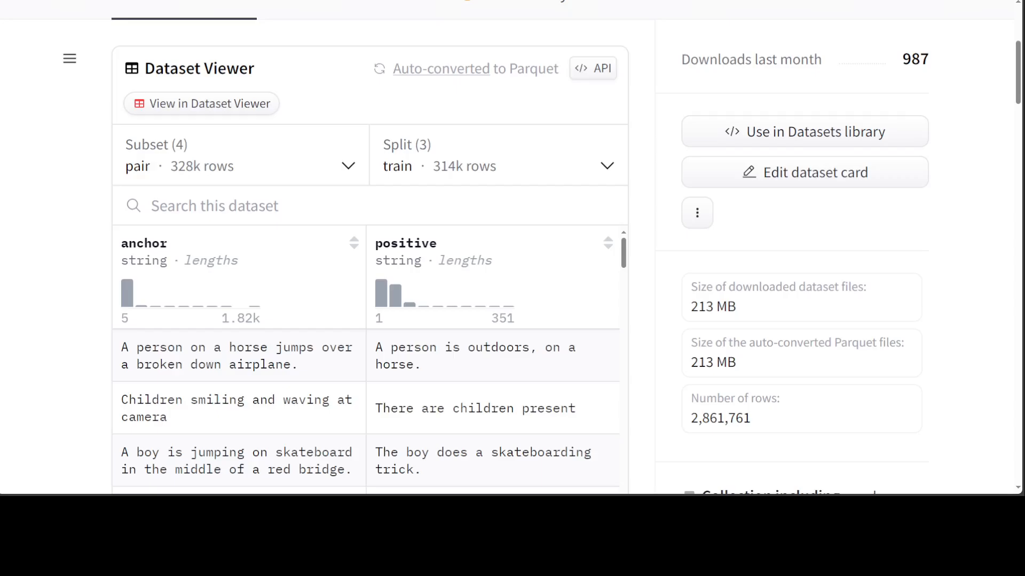
{"action": "mouse_move", "coordinate": [399, 289]}
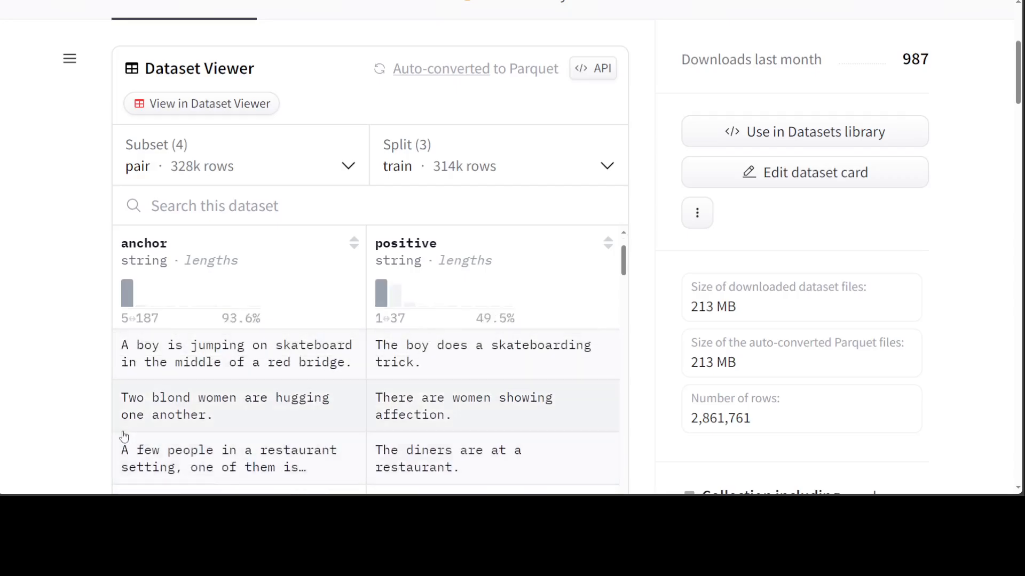
{"action": "mouse_move", "coordinate": [314, 422]}
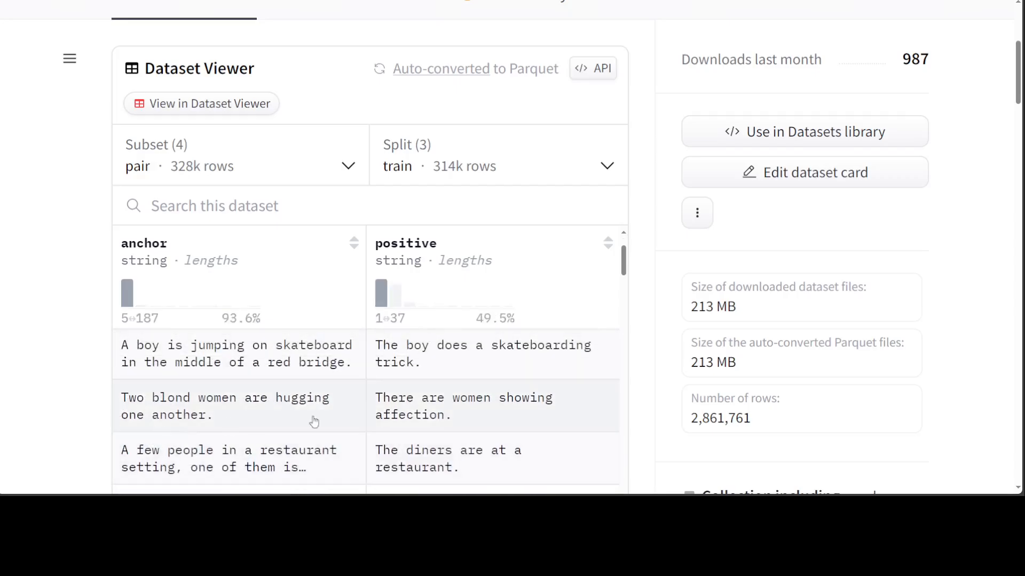
{"action": "mouse_move", "coordinate": [496, 407]}
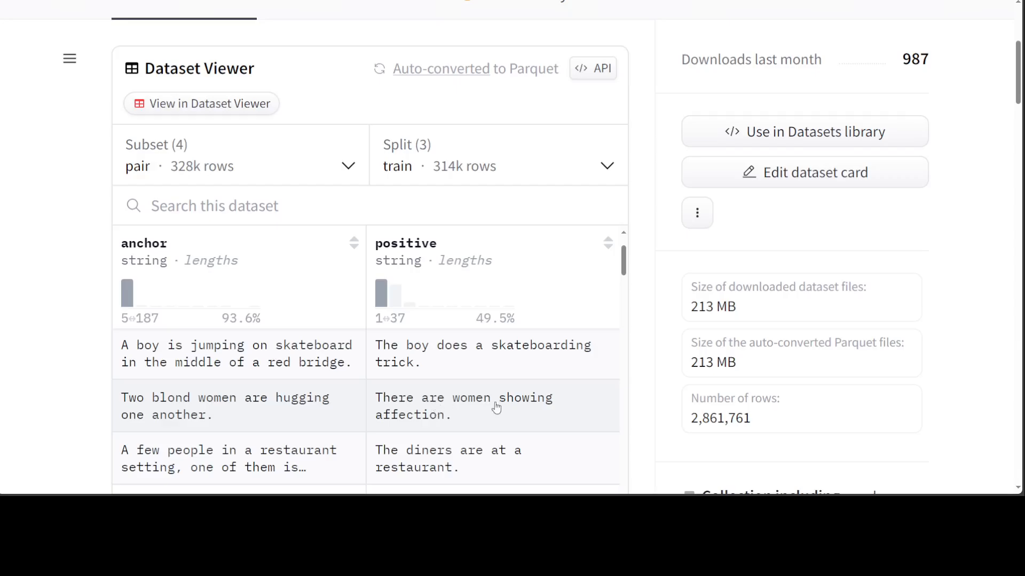
{"action": "scroll", "scroll_direction": "down", "scroll_amount": 3}
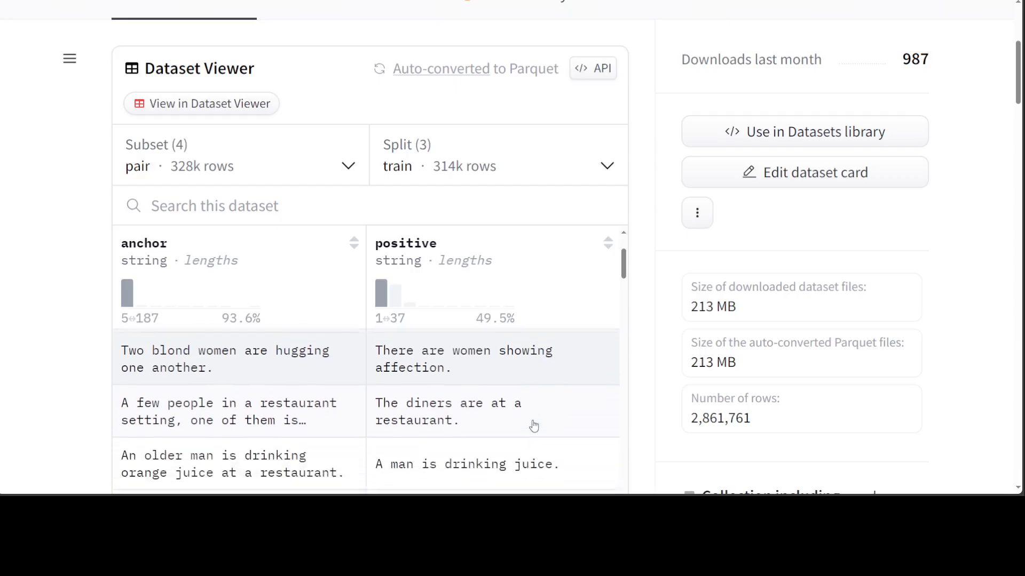
{"action": "scroll", "scroll_direction": "down", "scroll_amount": 3}
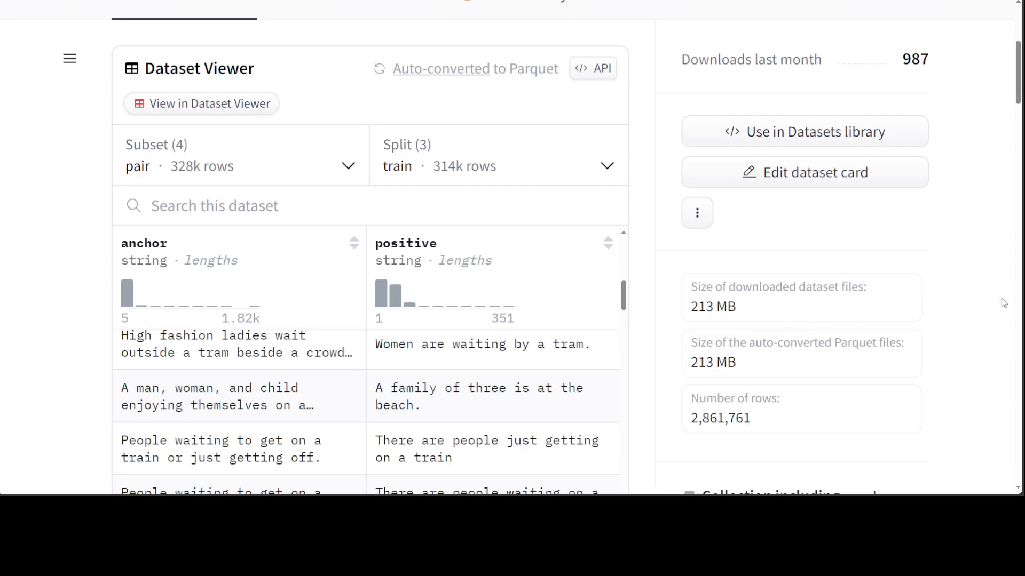
{"action": "mouse_move", "coordinate": [104, 249]}
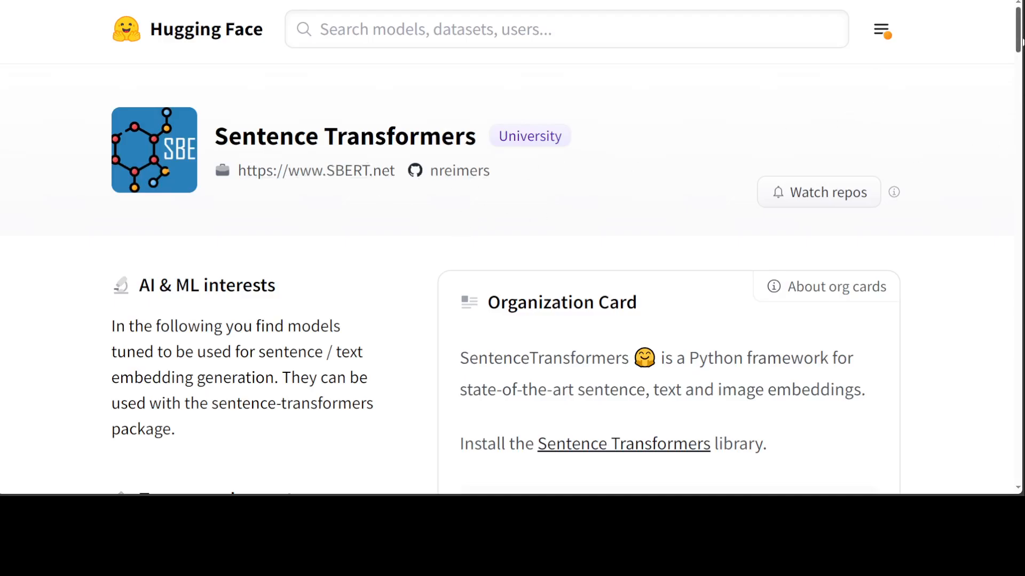
Scroll the Sentence Transformers org page's Datasets list.
{"action": "scroll", "scroll_direction": "down", "scroll_amount": 3}
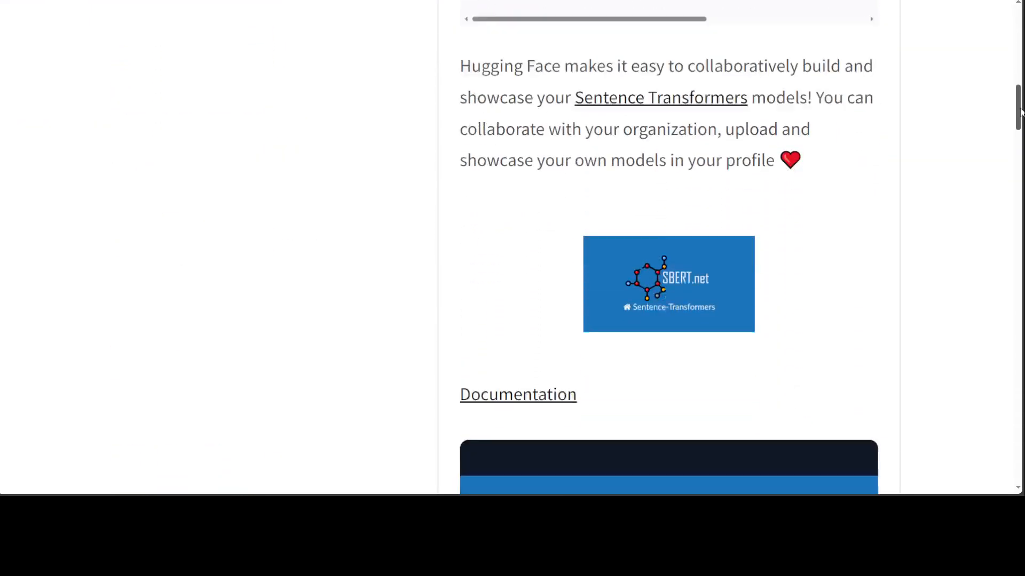
{"action": "scroll", "scroll_direction": "down", "scroll_amount": 3}
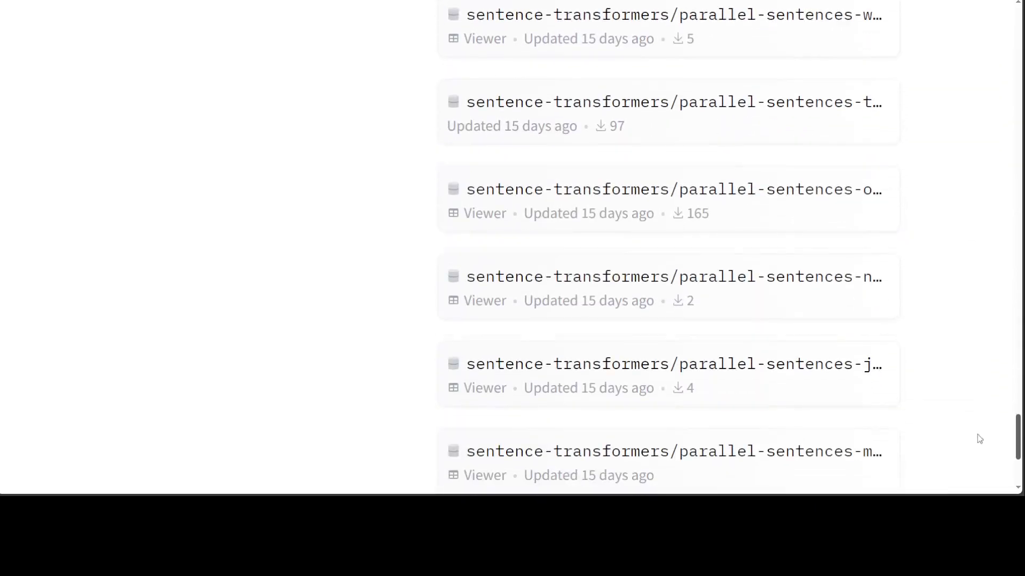
{"action": "scroll", "scroll_direction": "up", "scroll_amount": 3}
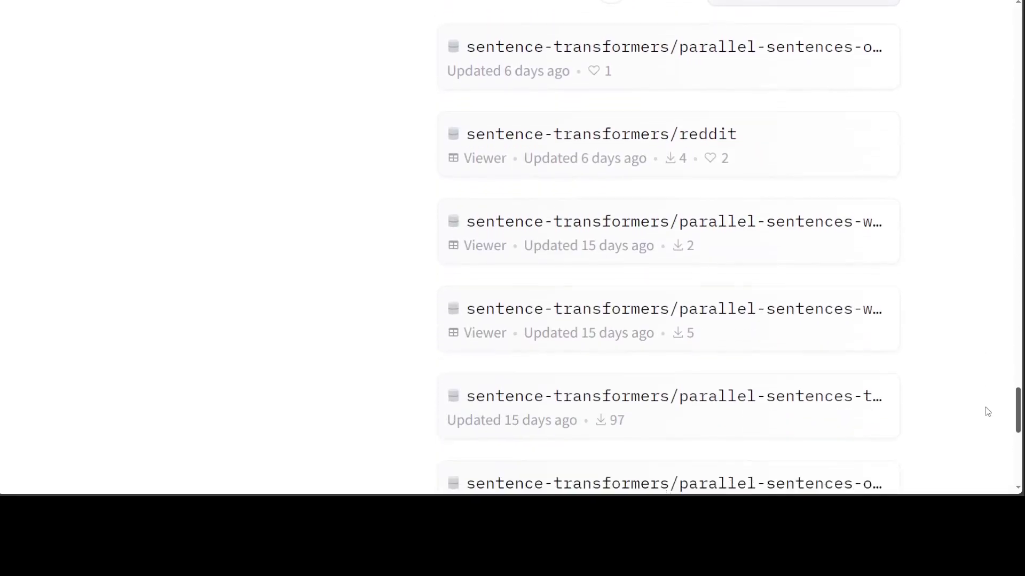
{"action": "scroll", "scroll_direction": "down", "scroll_amount": 3}
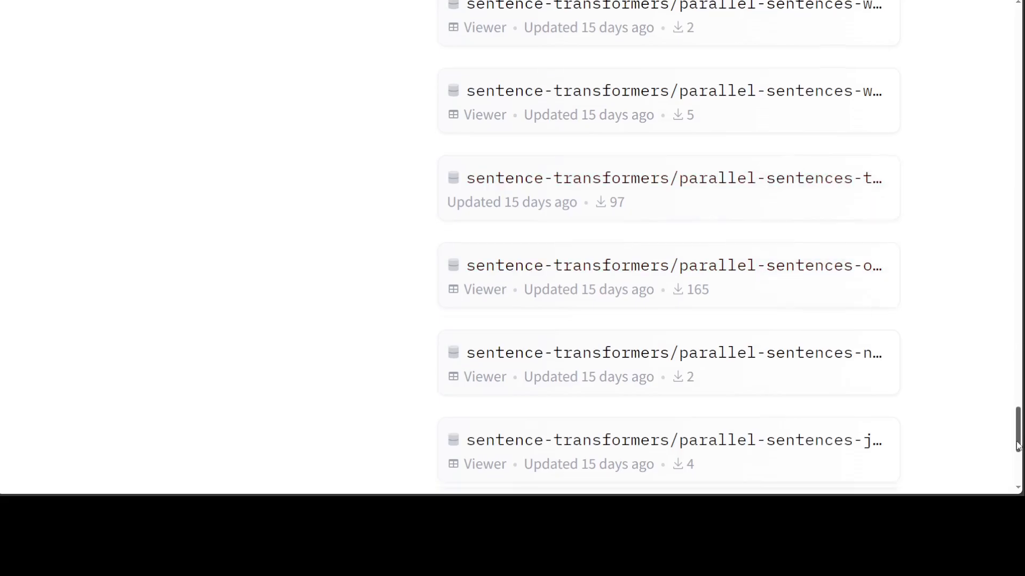
{"action": "scroll", "scroll_direction": "down", "scroll_amount": 3}
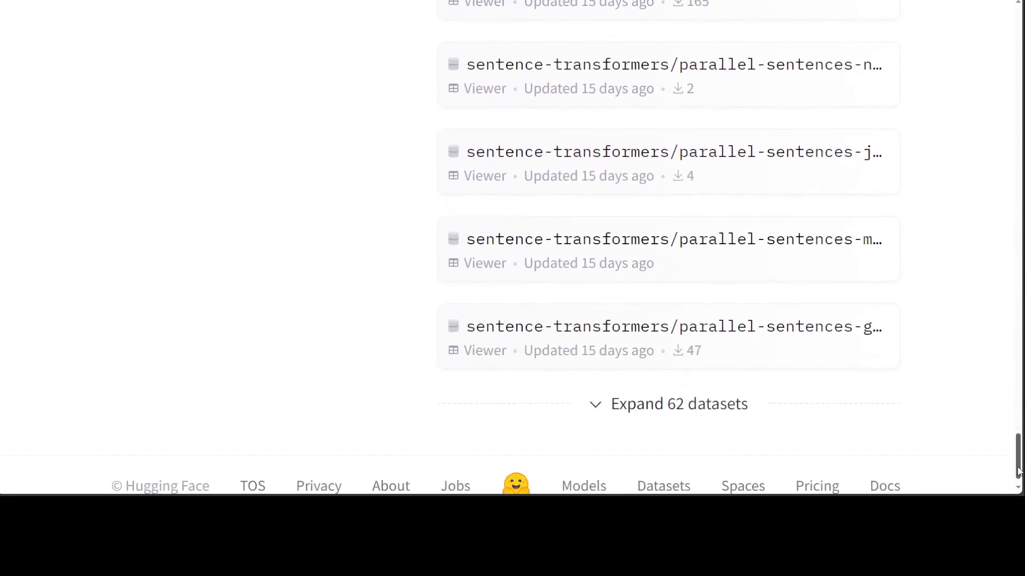
{"action": "scroll", "scroll_direction": "up", "scroll_amount": 3}
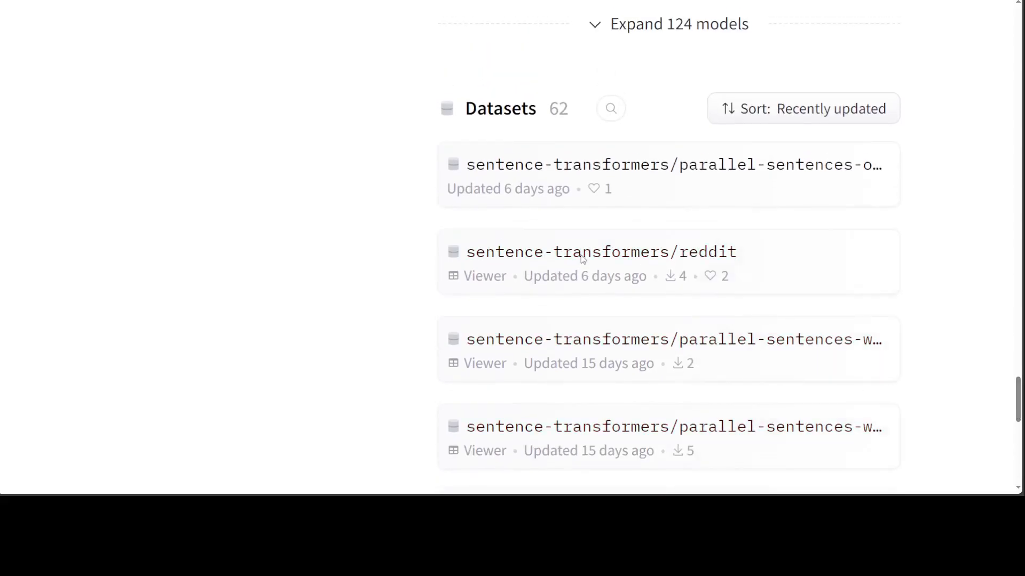
Browse the sentence-transformers/reddit dataset's title/body rows in its viewer.
{"action": "left_click", "coordinate": [600, 252]}
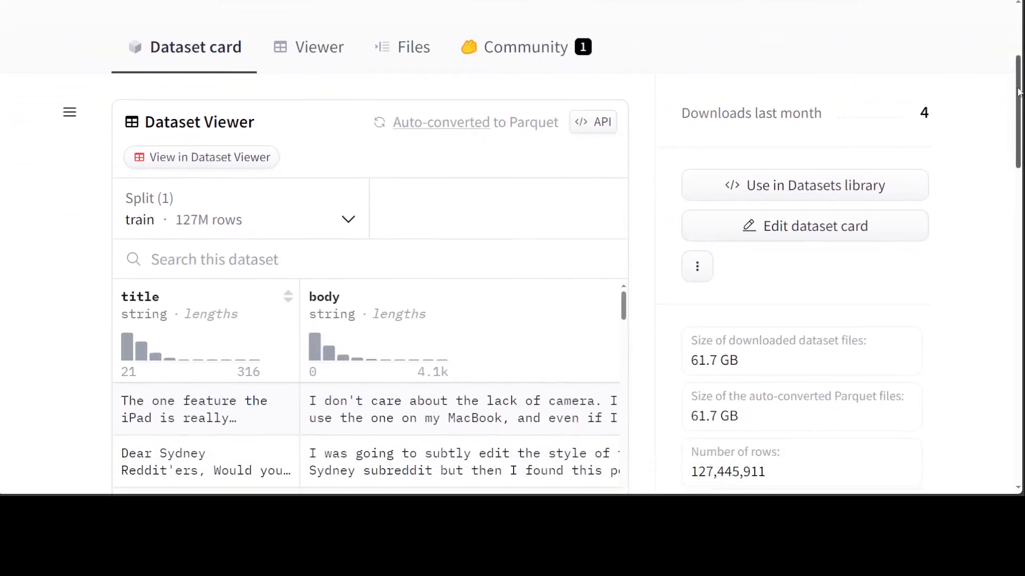
{"action": "scroll", "scroll_direction": "down", "scroll_amount": 3}
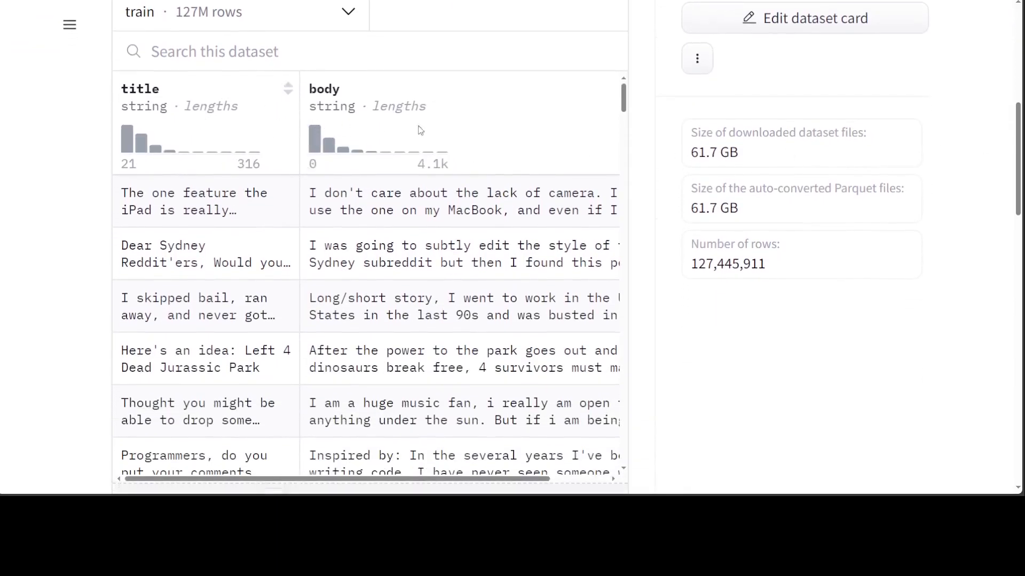
{"action": "scroll", "scroll_direction": "up", "scroll_amount": 3}
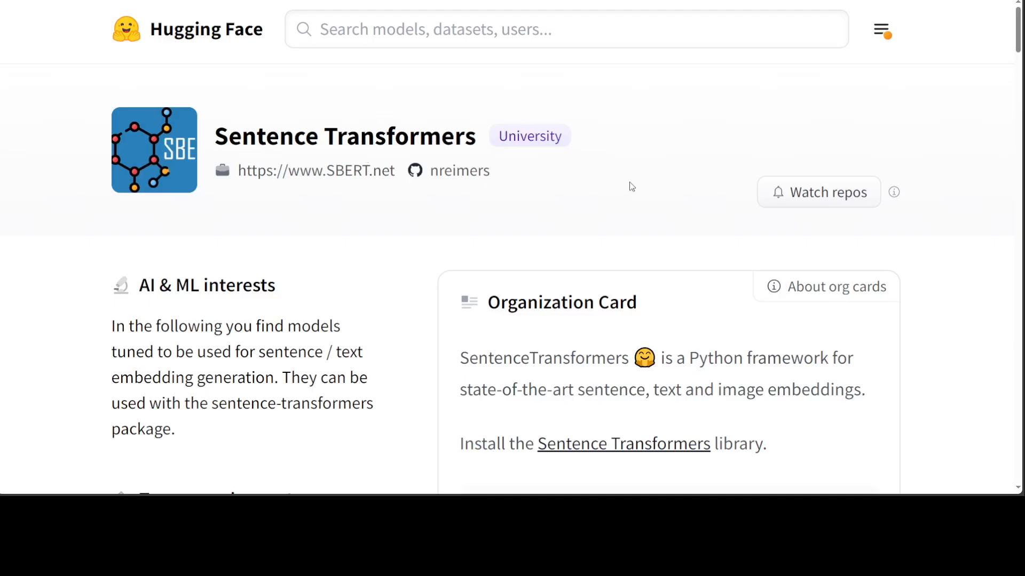
{"action": "mouse_move", "coordinate": [695, 134]}
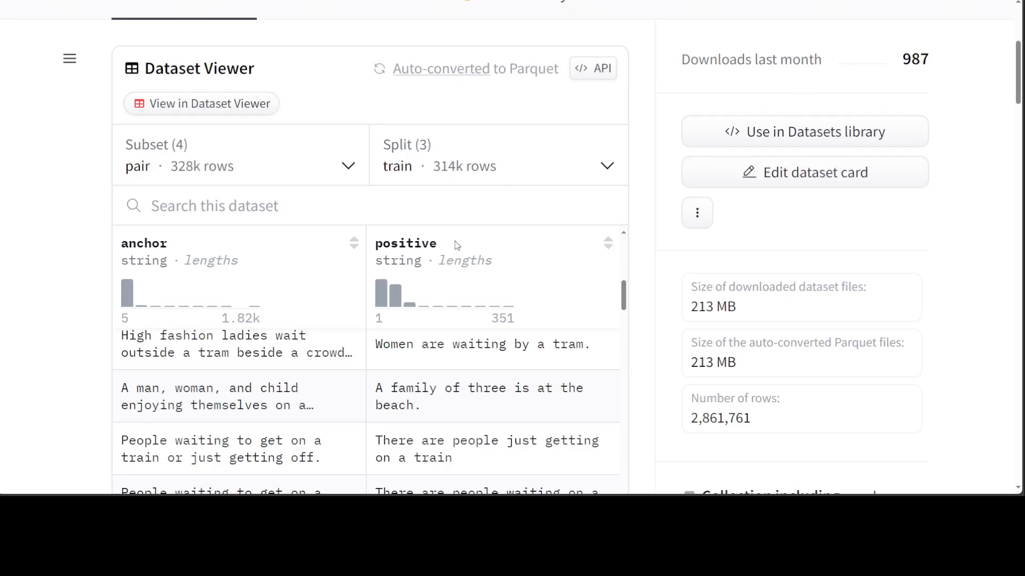
{"action": "mouse_move", "coordinate": [494, 272]}
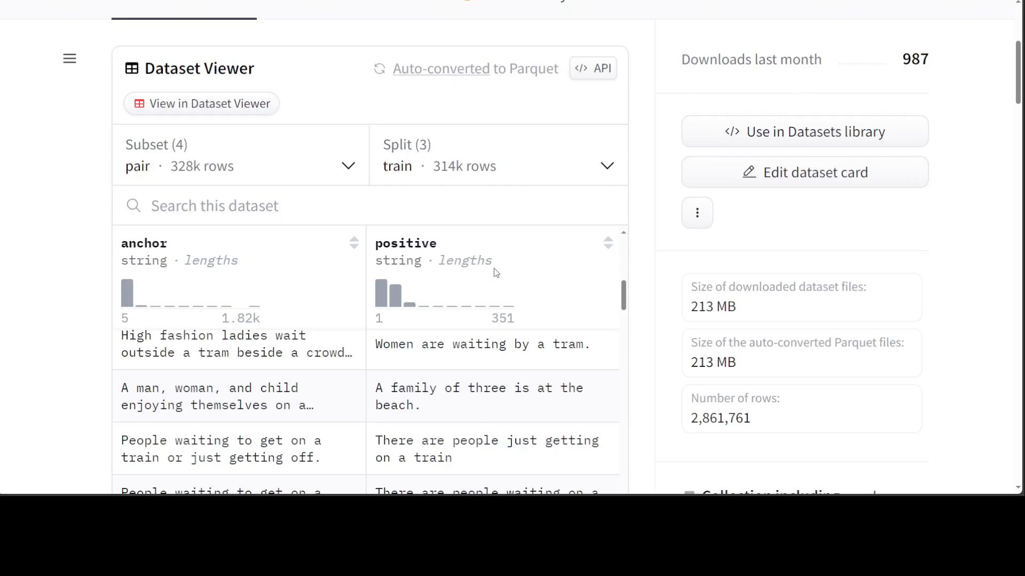
{"action": "mouse_move", "coordinate": [645, 315]}
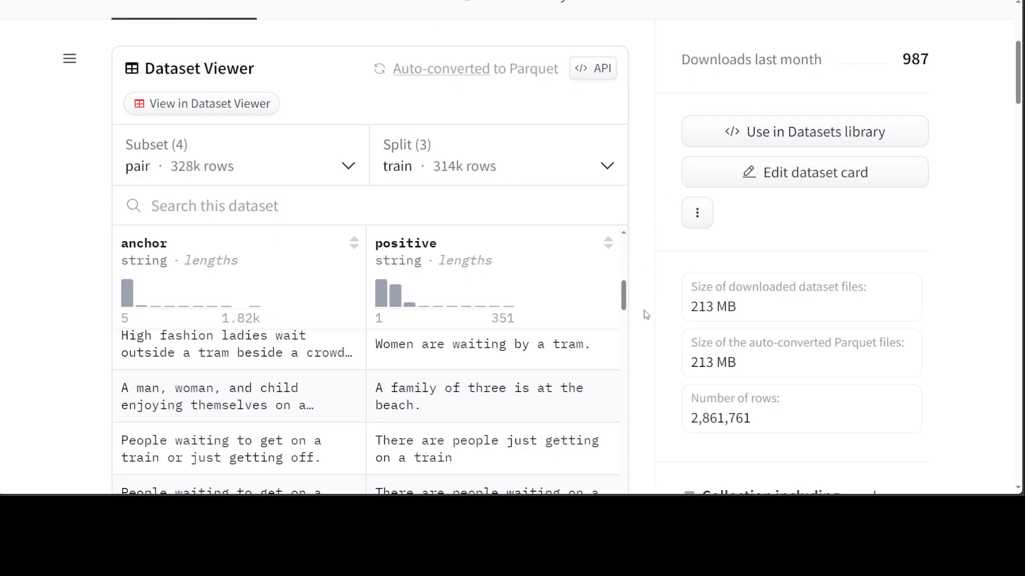
{"action": "mouse_move", "coordinate": [689, 178]}
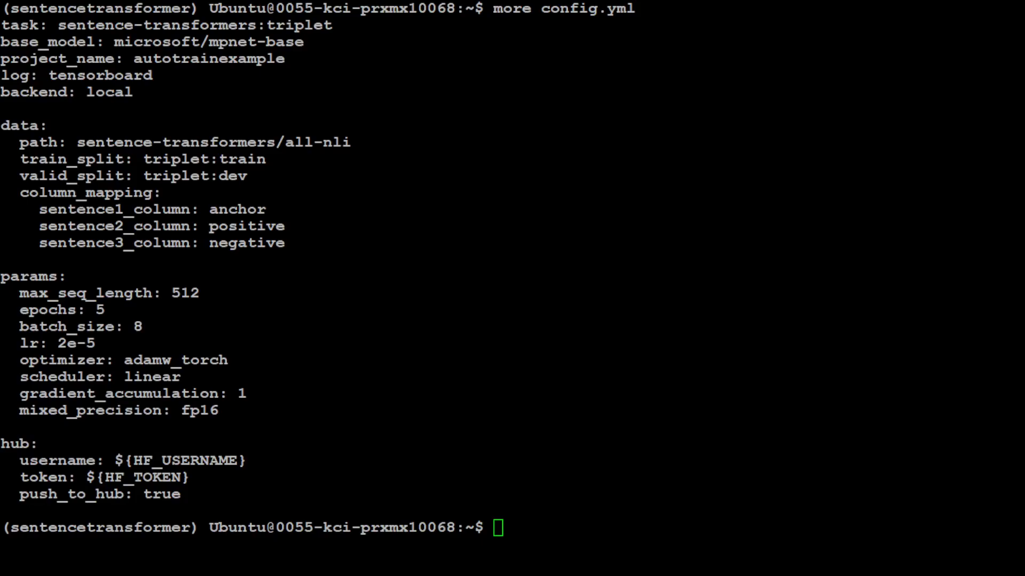
{"action": "double_click", "coordinate": [107, 92]}
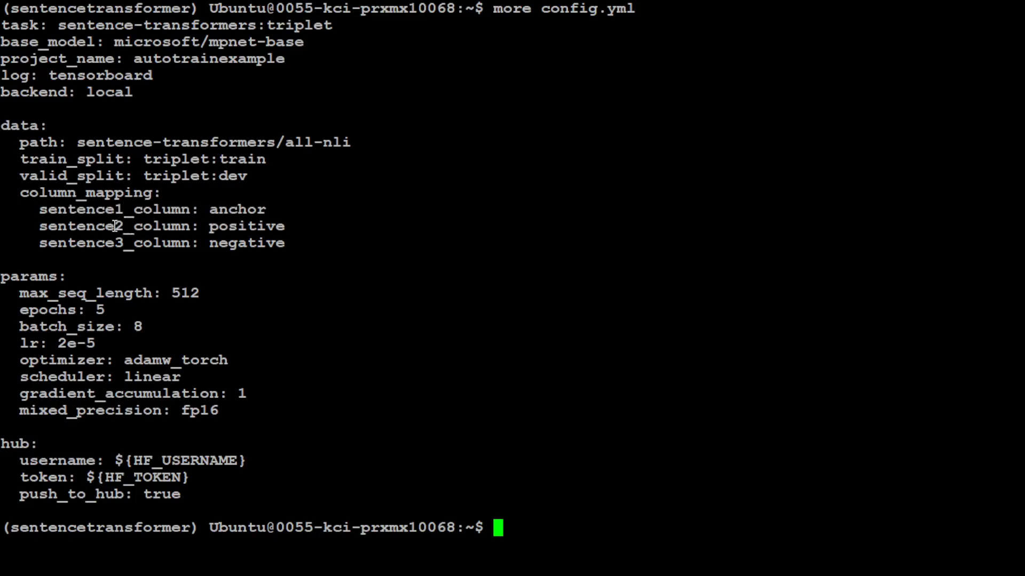
{"action": "double_click", "coordinate": [247, 242]}
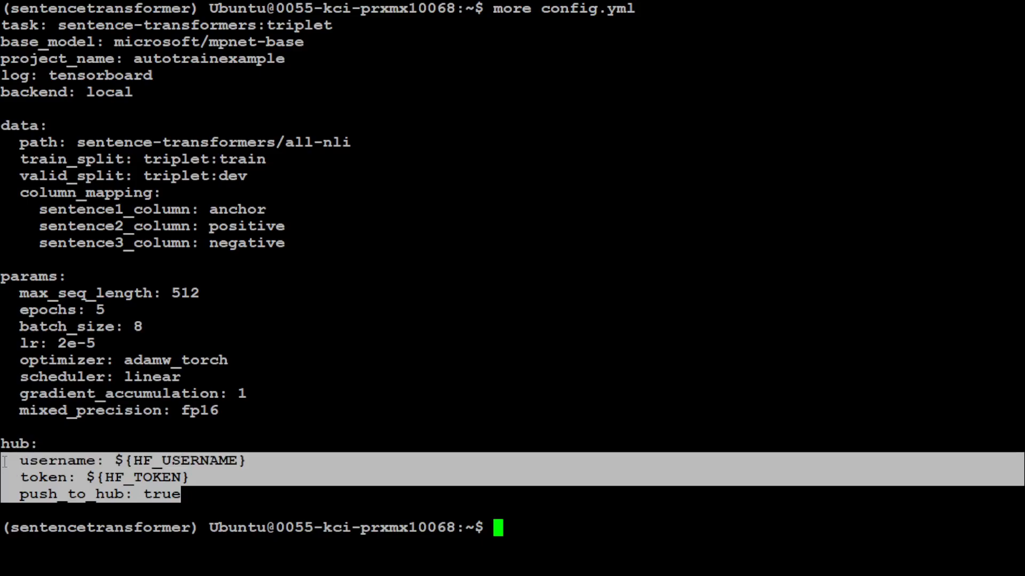
{"action": "mouse_move", "coordinate": [394, 482]}
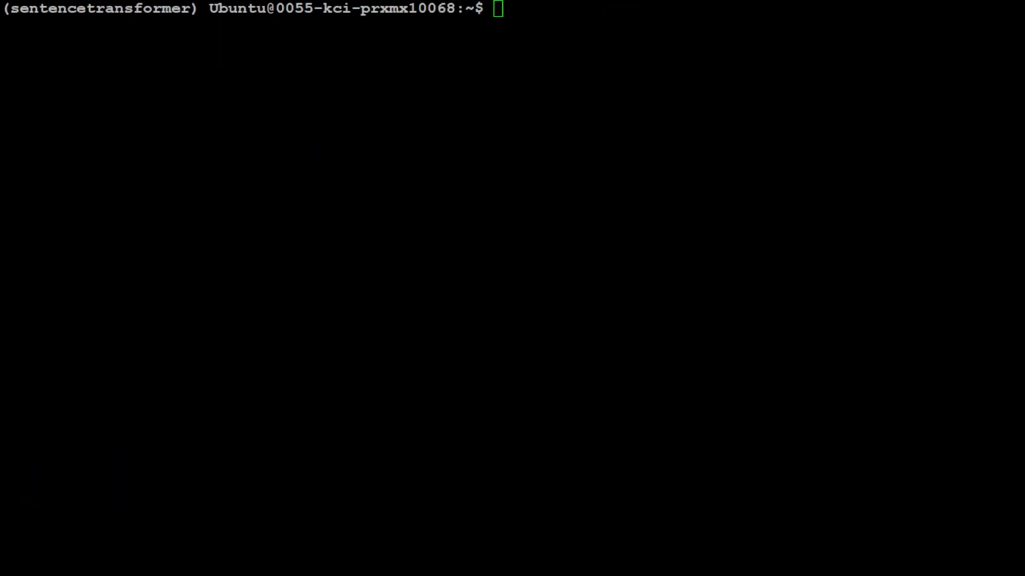
Confirm autotrain --version reports 0.7.115, clear, and type autotrain --config config.yml.
{"action": "type", "text": "clear"}
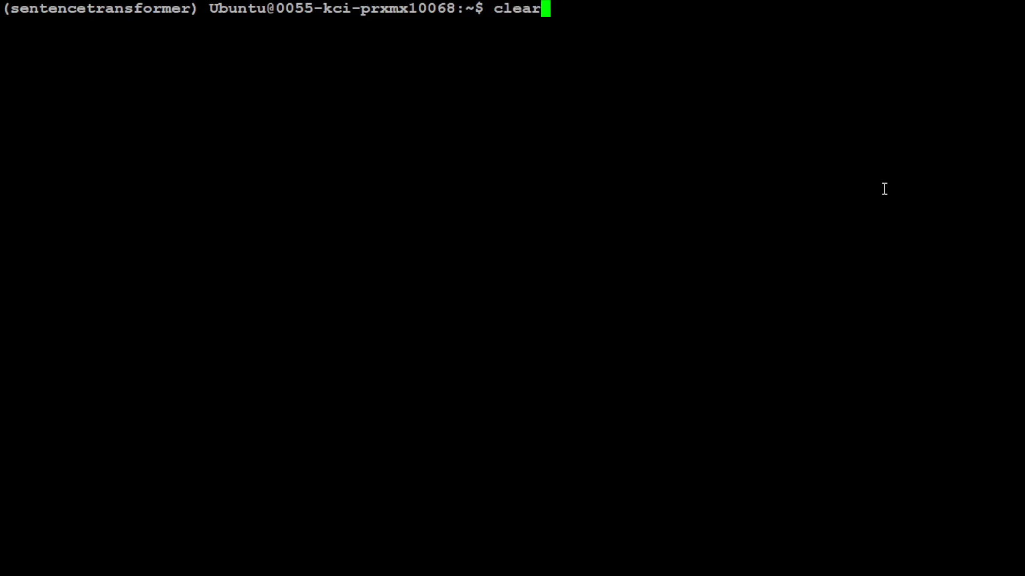
{"action": "type", "text": "autotrain --version"}
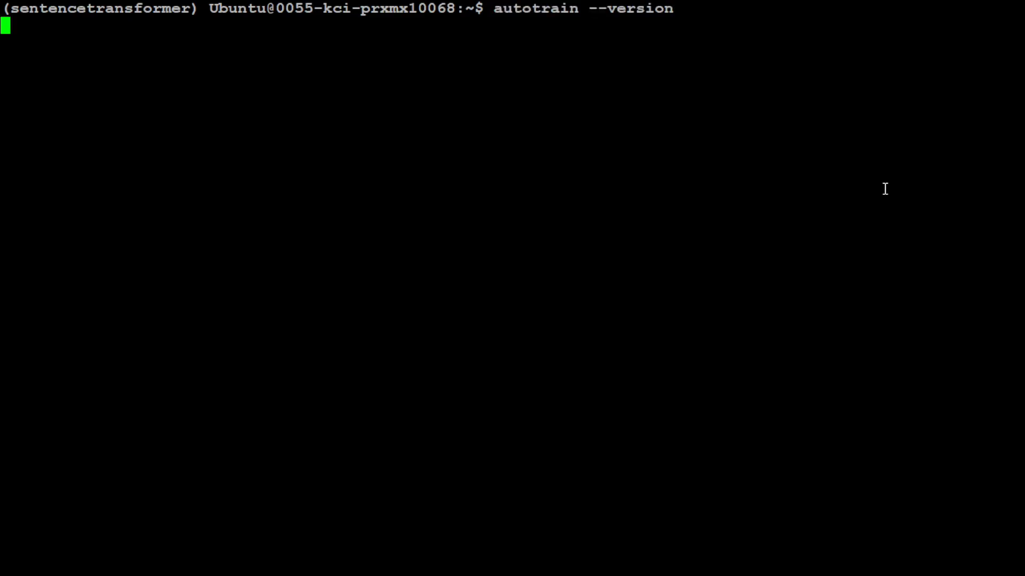
{"action": "key", "text": "Return"}
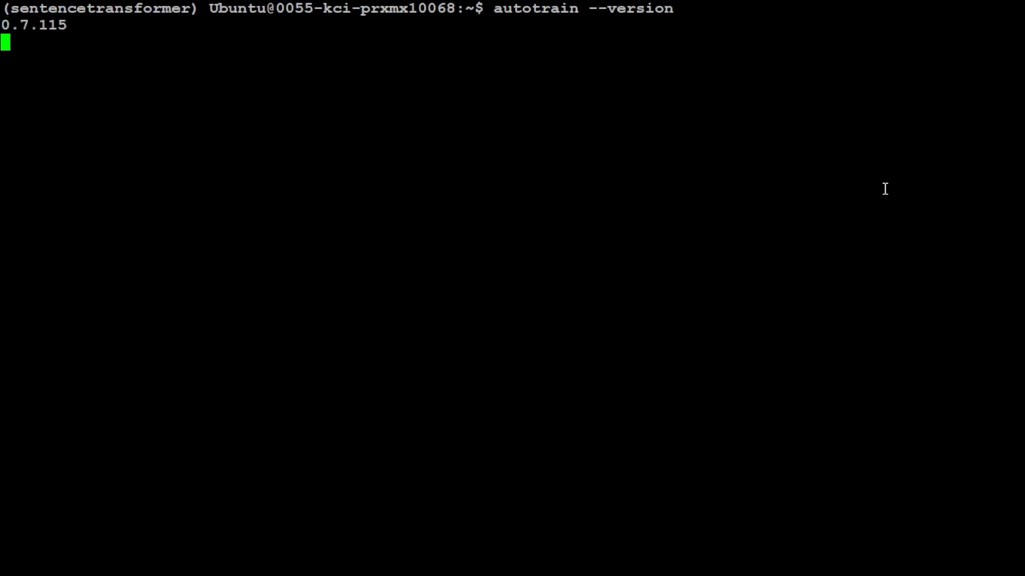
{"action": "key", "text": "Return"}
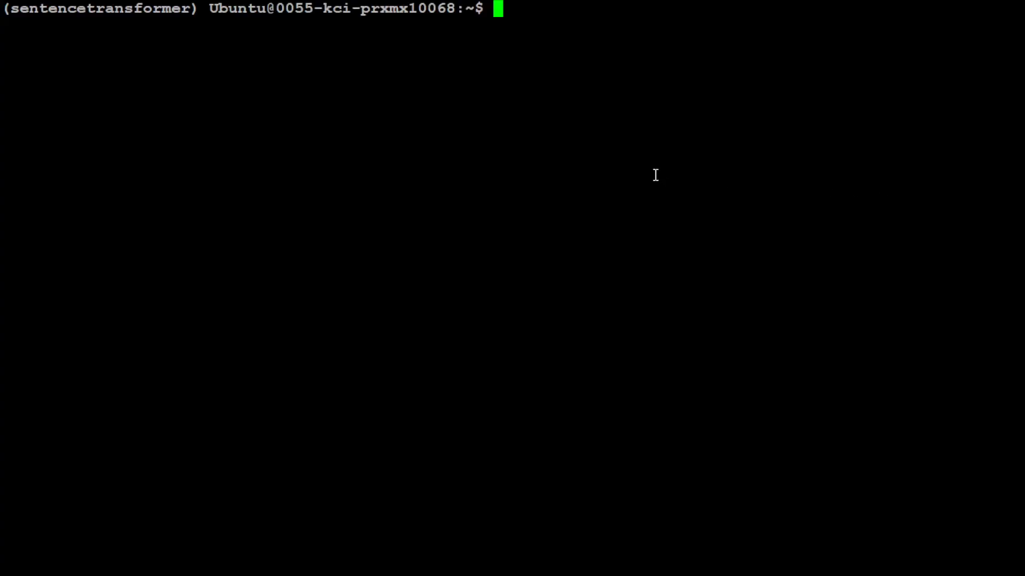
{"action": "type", "text": "autotrain --config config.yml"}
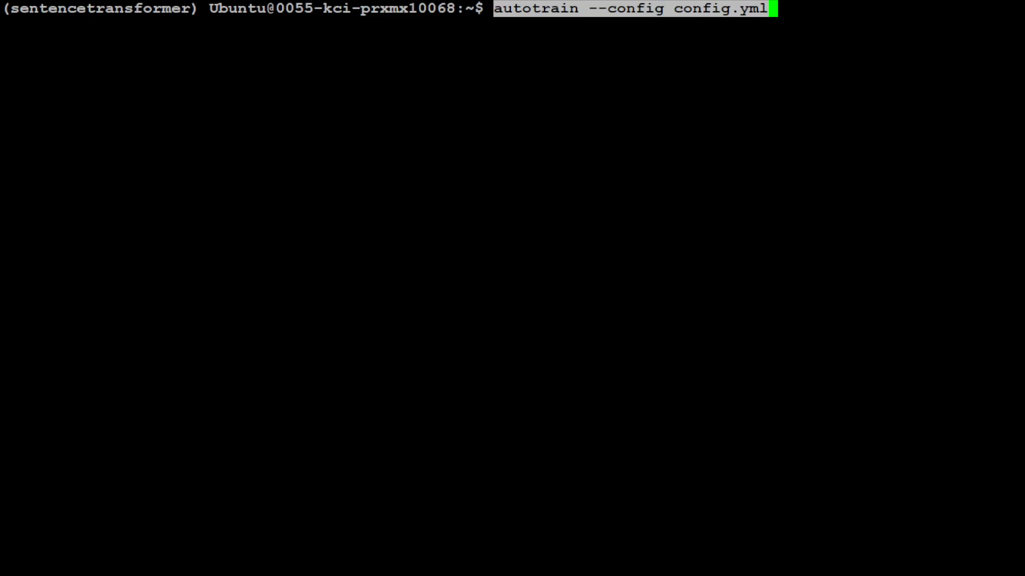
Run 'autotrain --config config.yml' and follow the all-nli data and mpnet-base download logs until training begins.
{"action": "key", "text": "Return"}
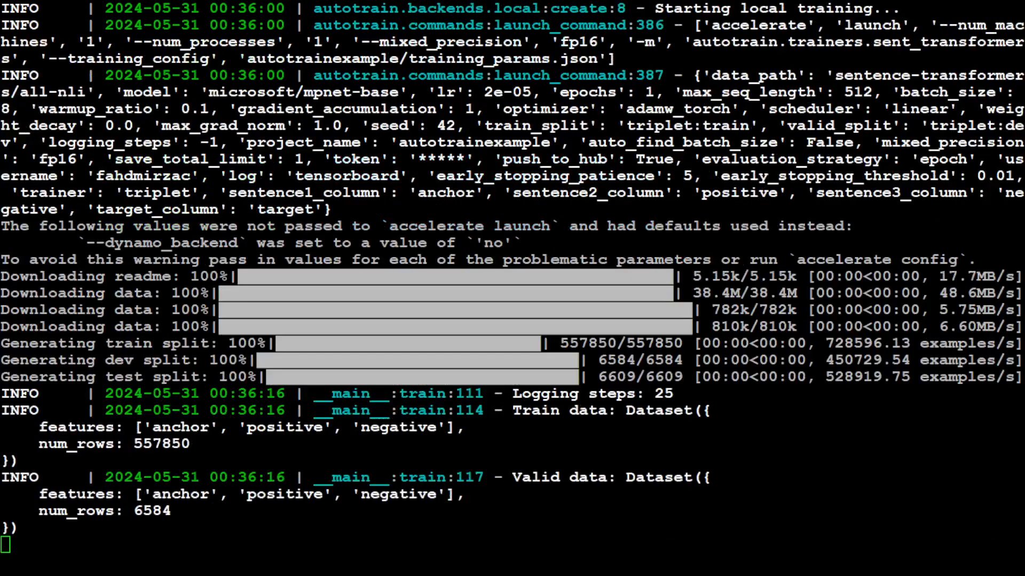
{"action": "scroll", "scroll_direction": "down", "scroll_amount": 3}
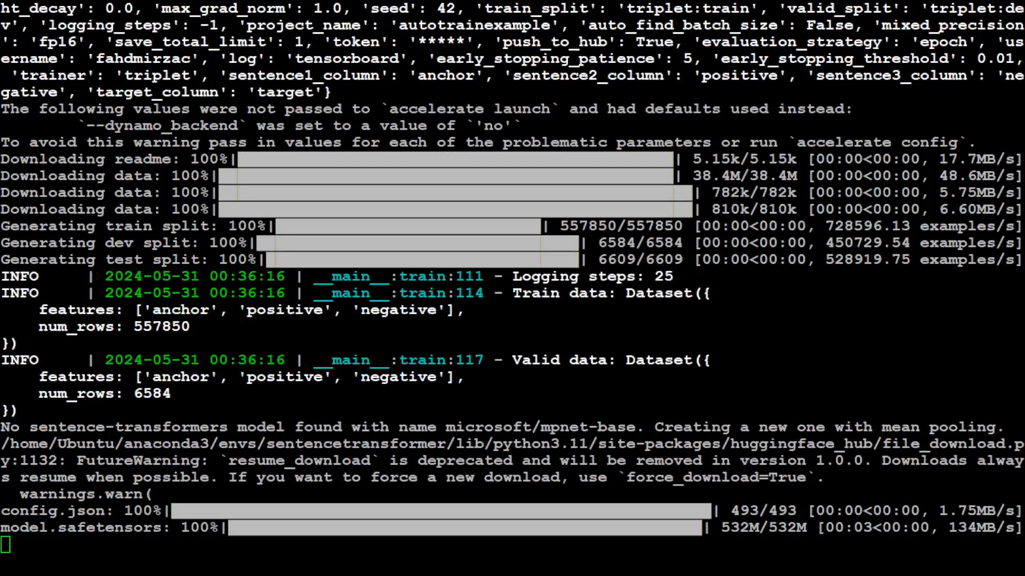
{"action": "scroll", "scroll_direction": "down", "scroll_amount": 3}
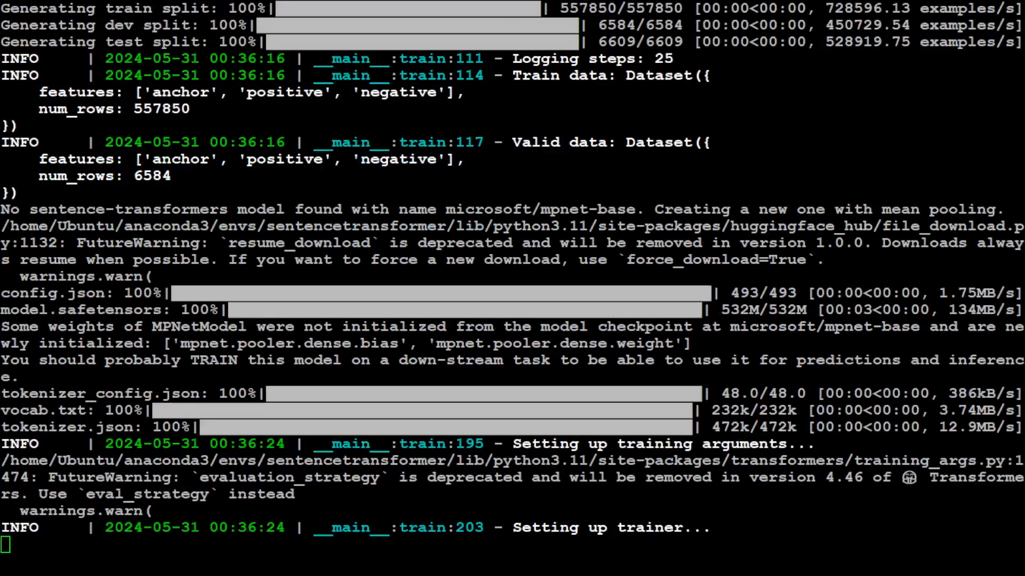
{"action": "scroll", "scroll_direction": "down", "scroll_amount": 3}
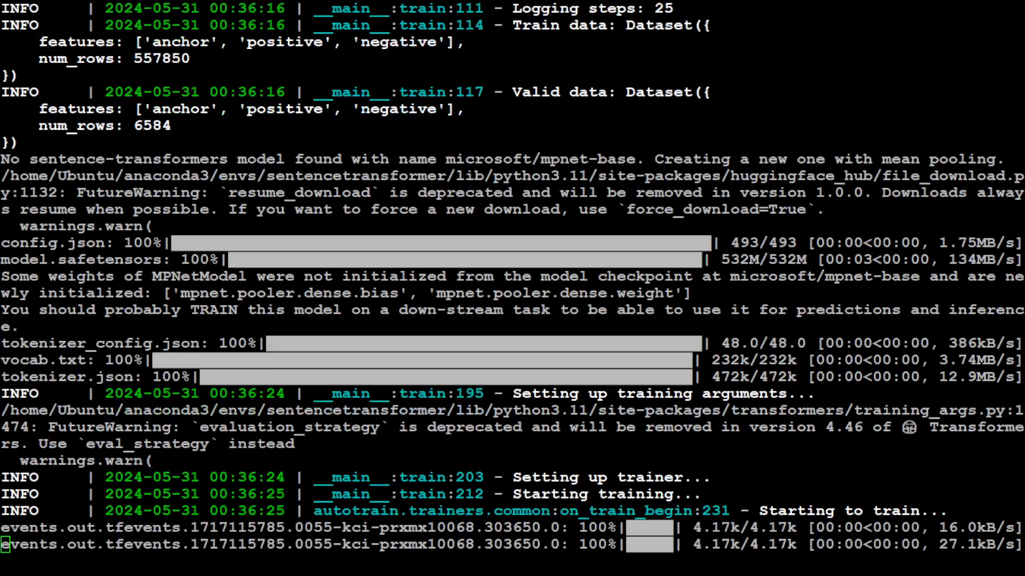
Scroll through the on_log output as training reaches about 2,855 of 69,732 steps with loss falling to roughly 0.34.
{"action": "scroll", "scroll_direction": "down", "scroll_amount": 3}
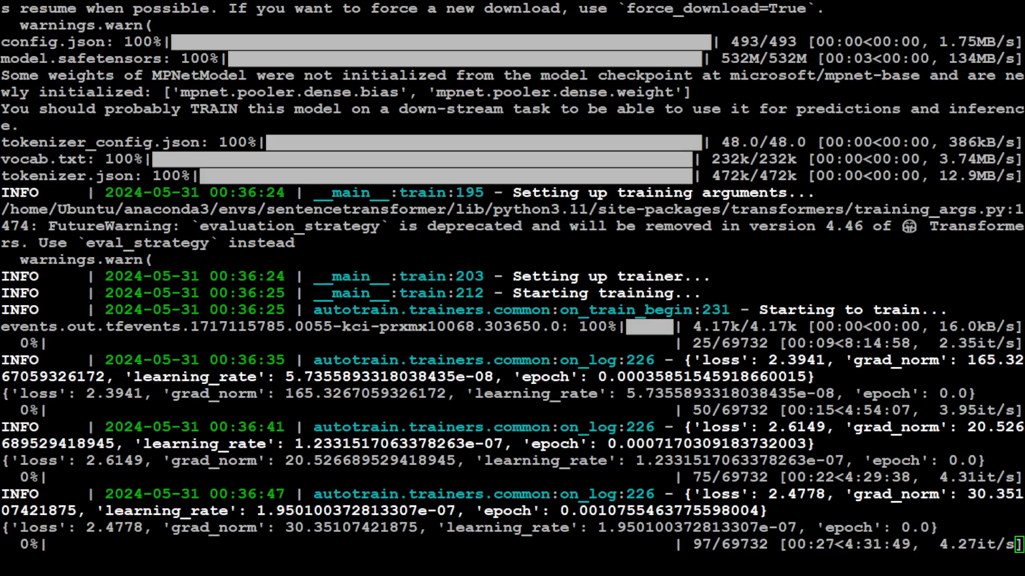
{"action": "scroll", "scroll_direction": "down", "scroll_amount": 3}
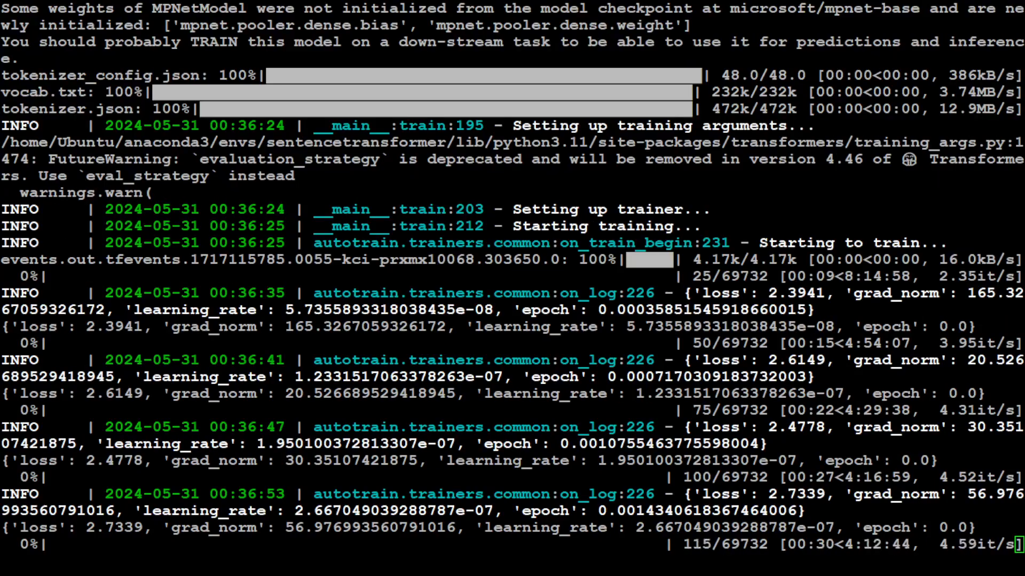
{"action": "scroll", "scroll_direction": "down", "scroll_amount": 3}
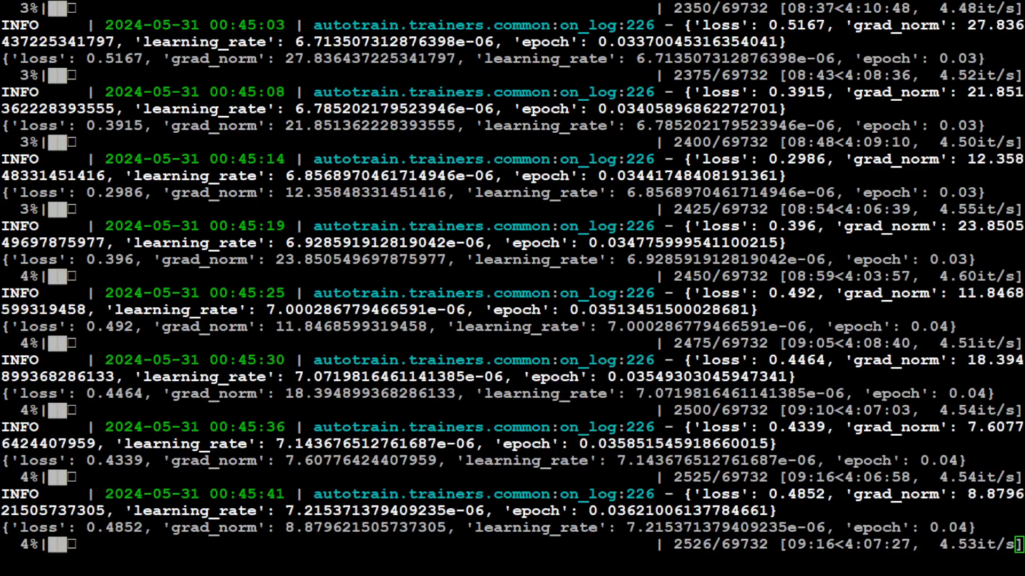
{"action": "scroll", "scroll_direction": "up", "scroll_amount": 3}
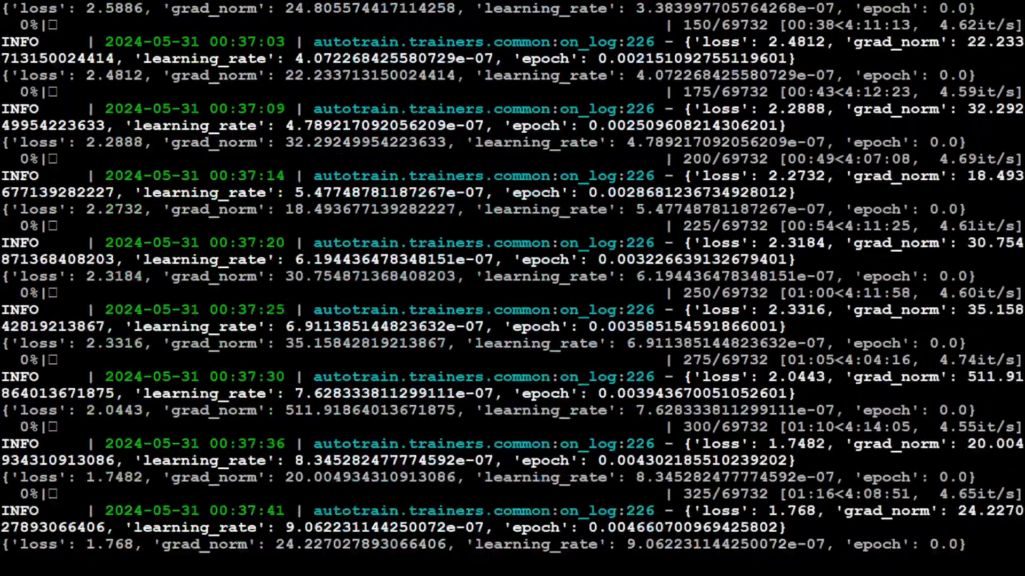
{"action": "scroll", "scroll_direction": "up", "scroll_amount": 3}
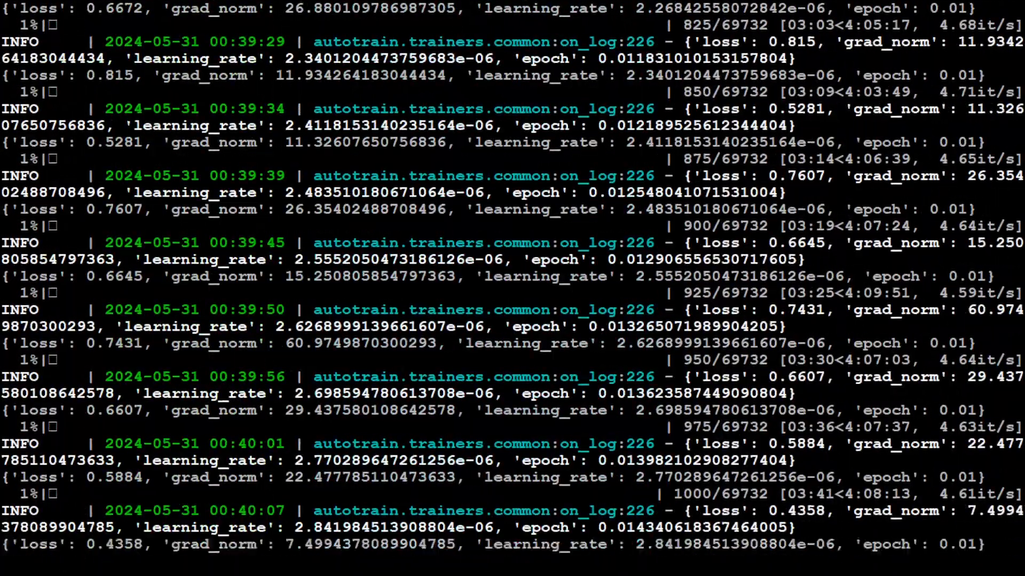
{"action": "scroll", "scroll_direction": "down", "scroll_amount": 3}
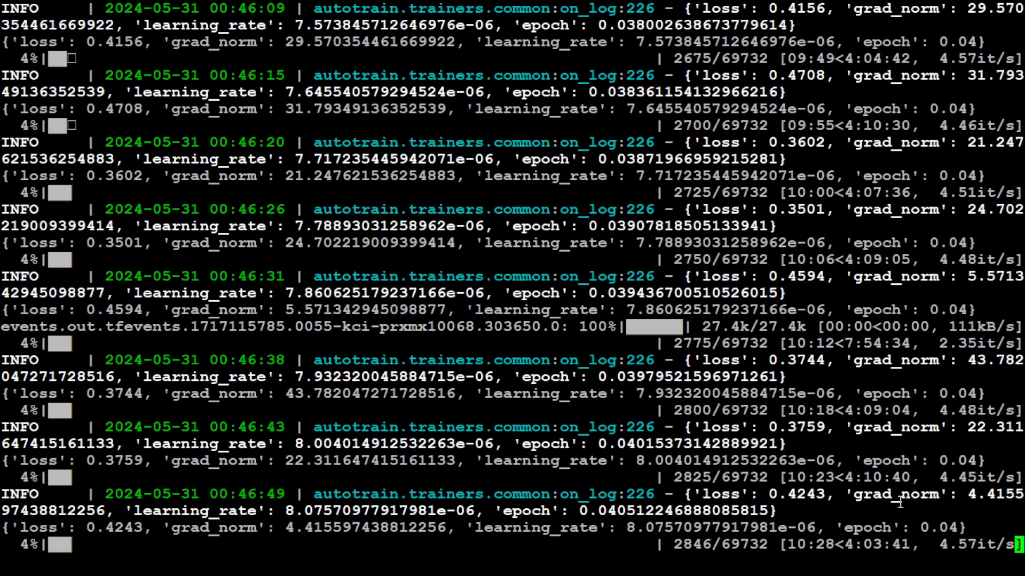
{"action": "scroll", "scroll_direction": "down", "scroll_amount": 3}
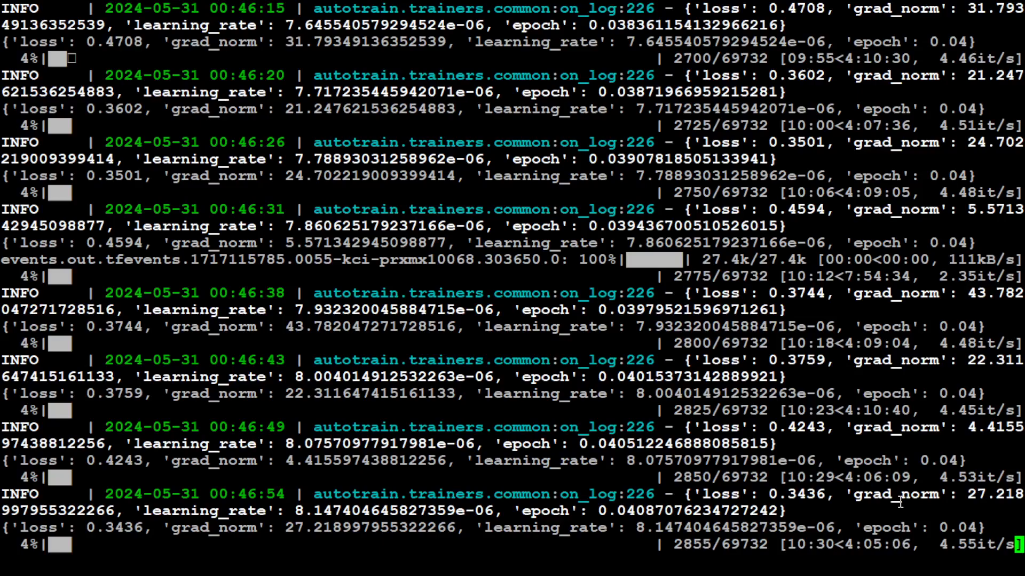